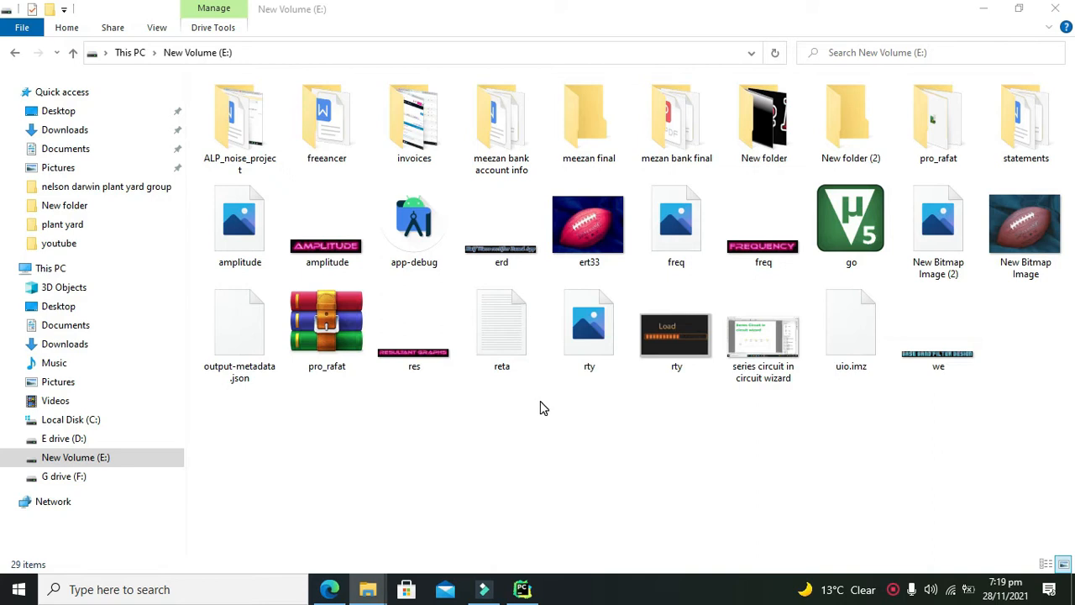
mouse_move(249, 65)
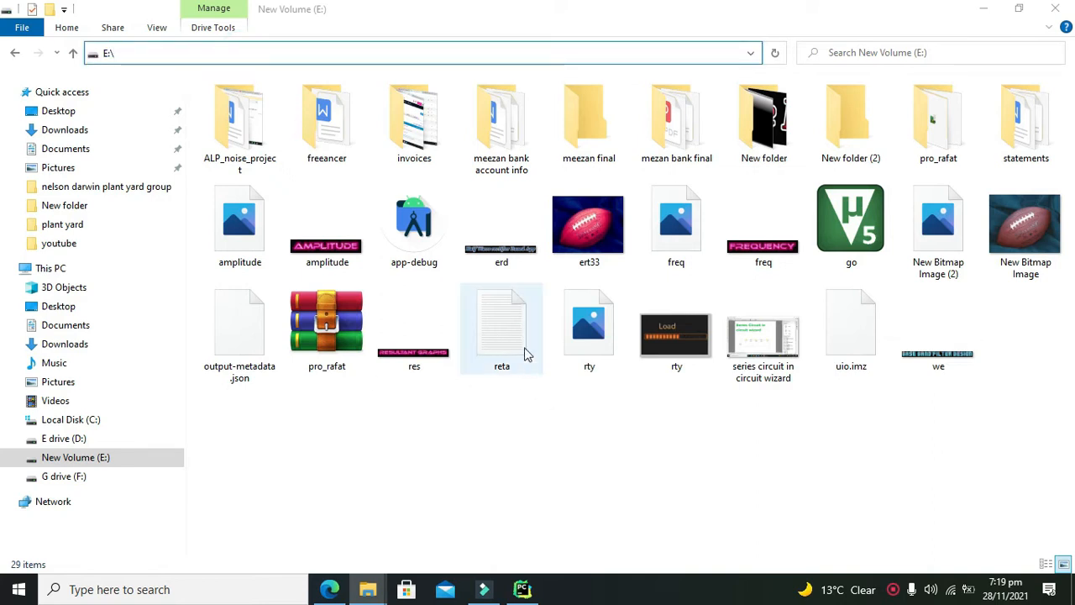
mouse_move(513, 378)
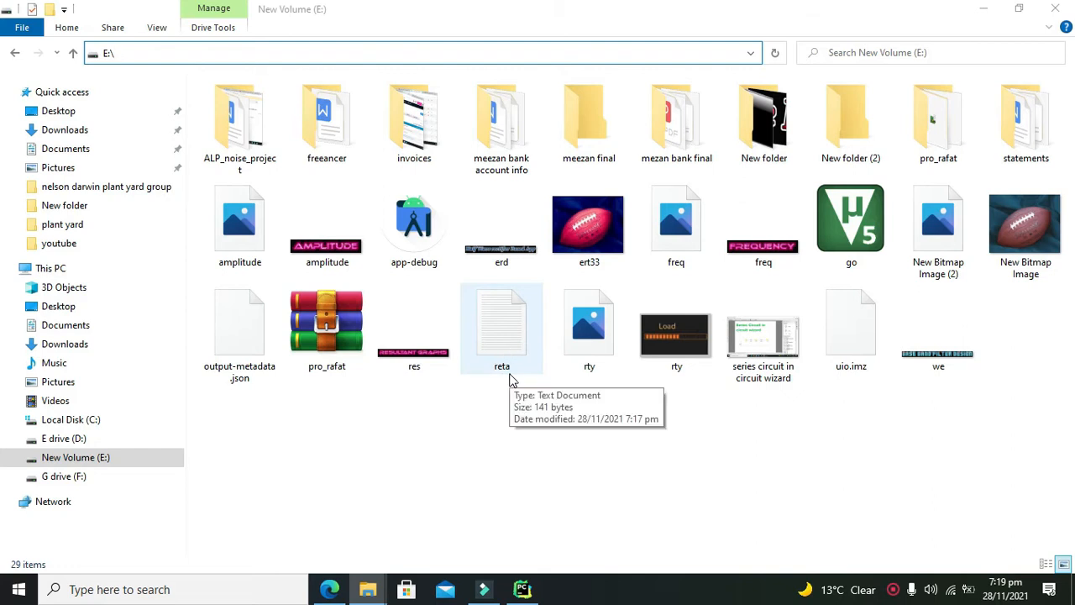
mouse_move(496, 345)
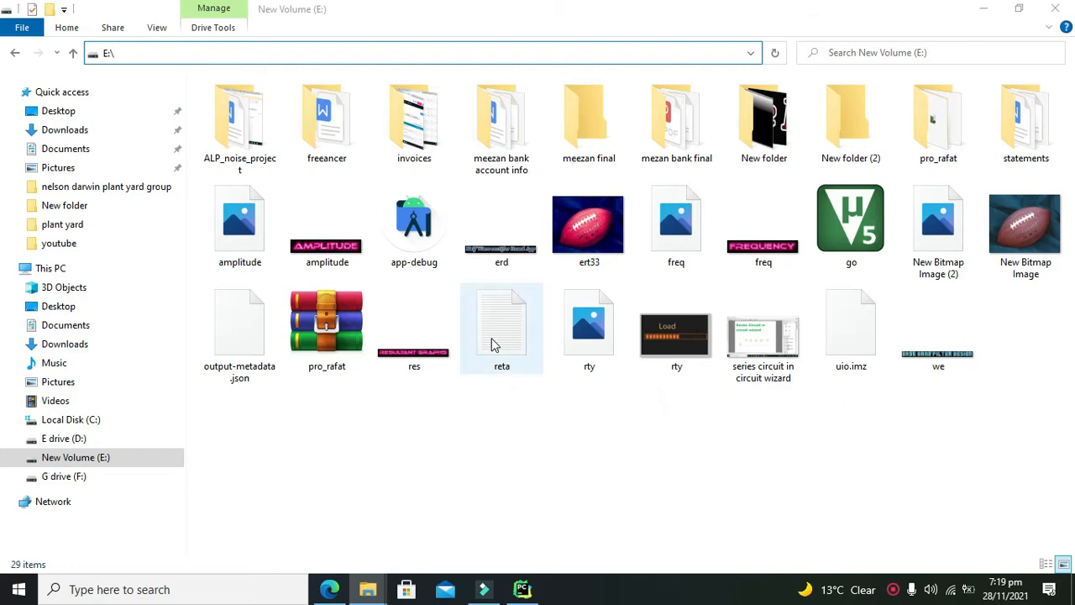
Delete the repeated appended sentences from reta so three lines remain, save, and close Notepad.
left_click(502, 327)
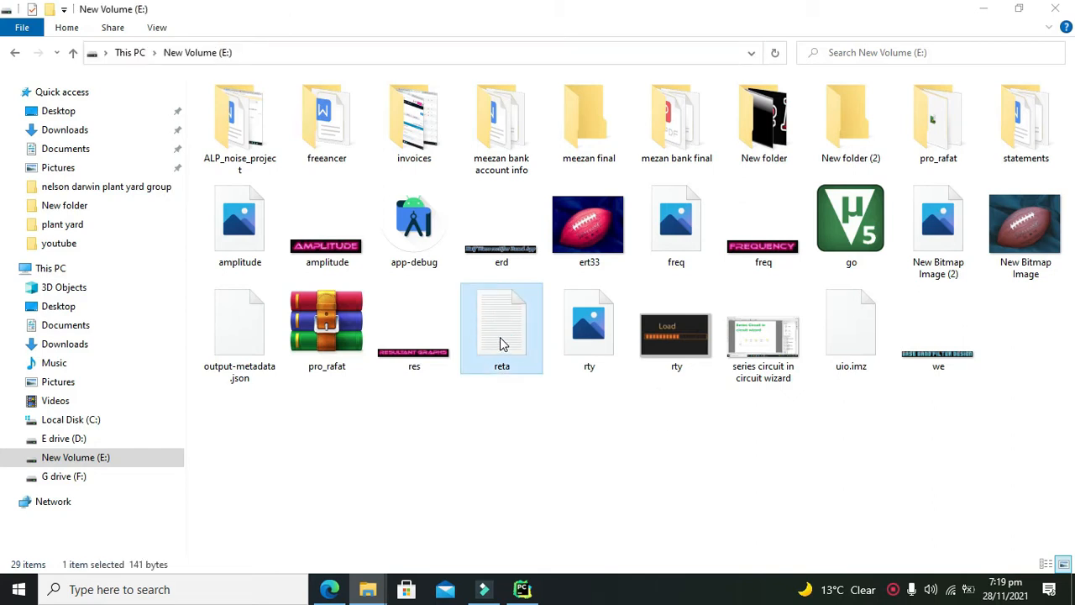
double_click(501, 328)
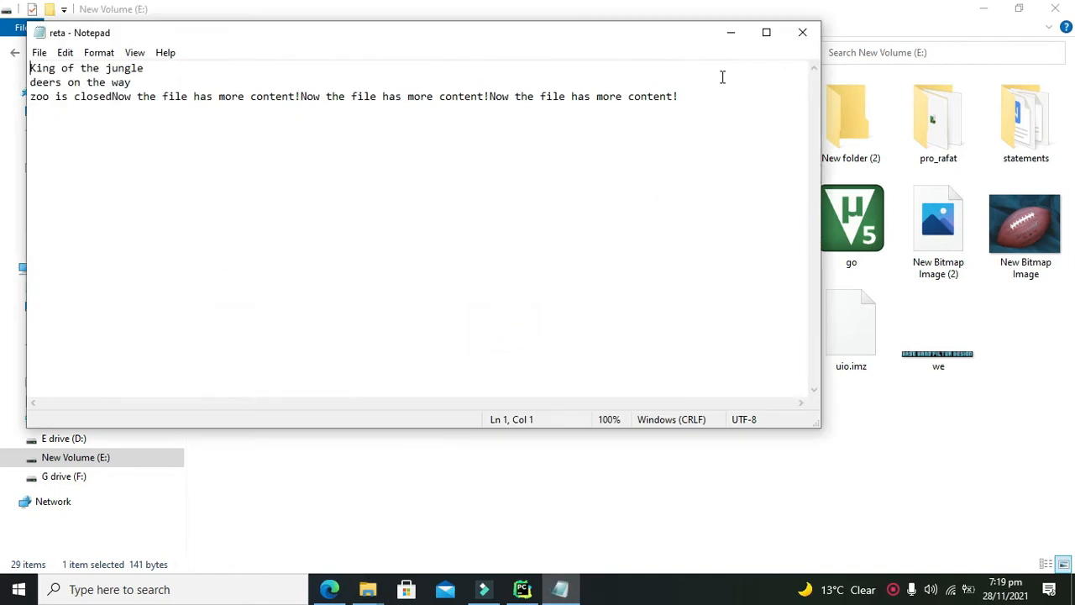
left_click_drag(298, 96, 679, 96)
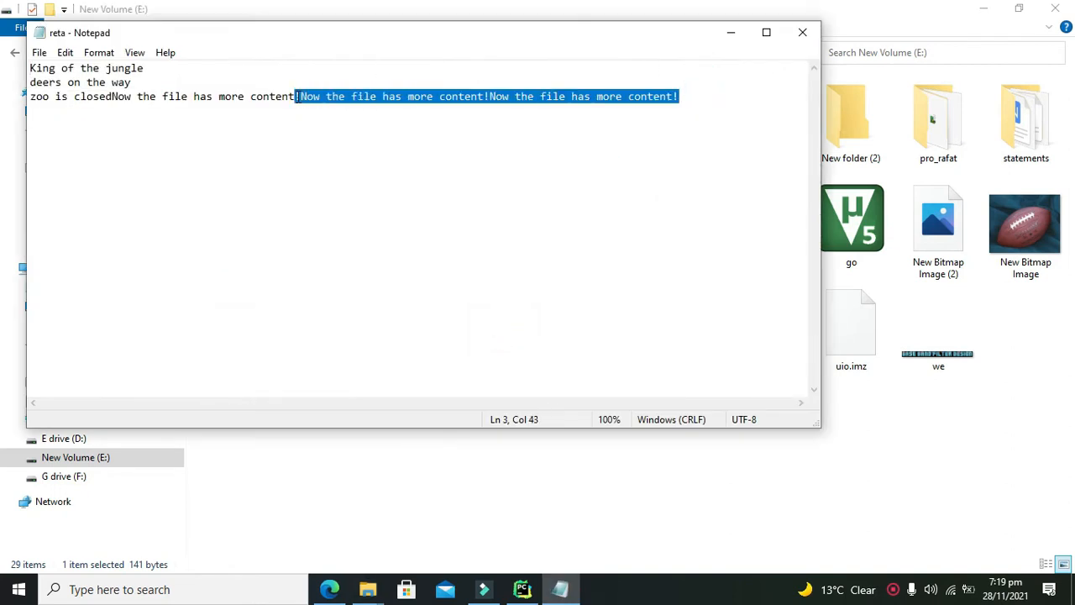
key("Delete")
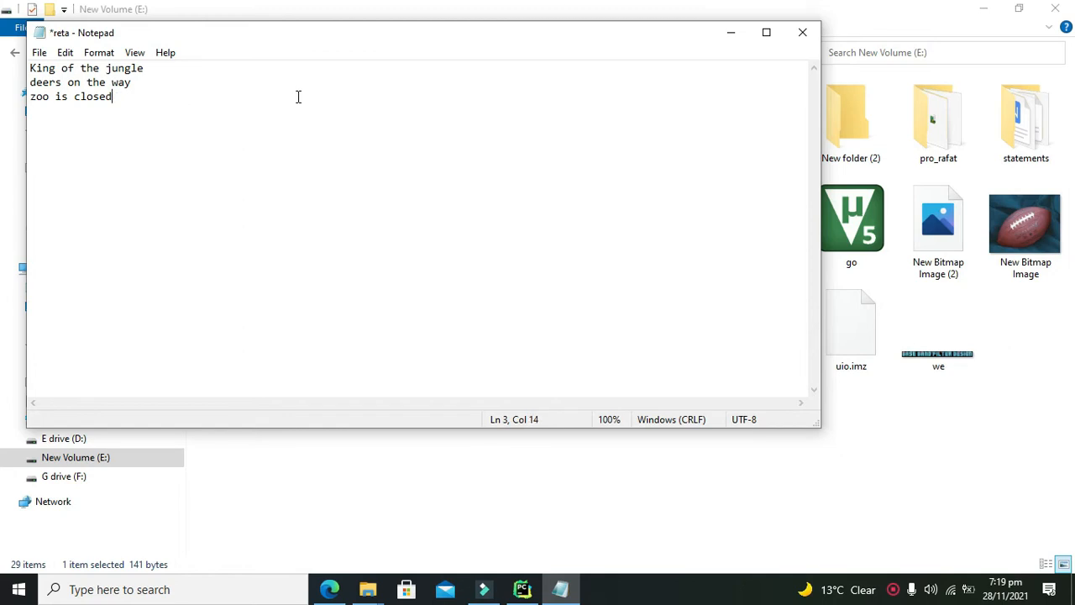
key("ctrl+s")
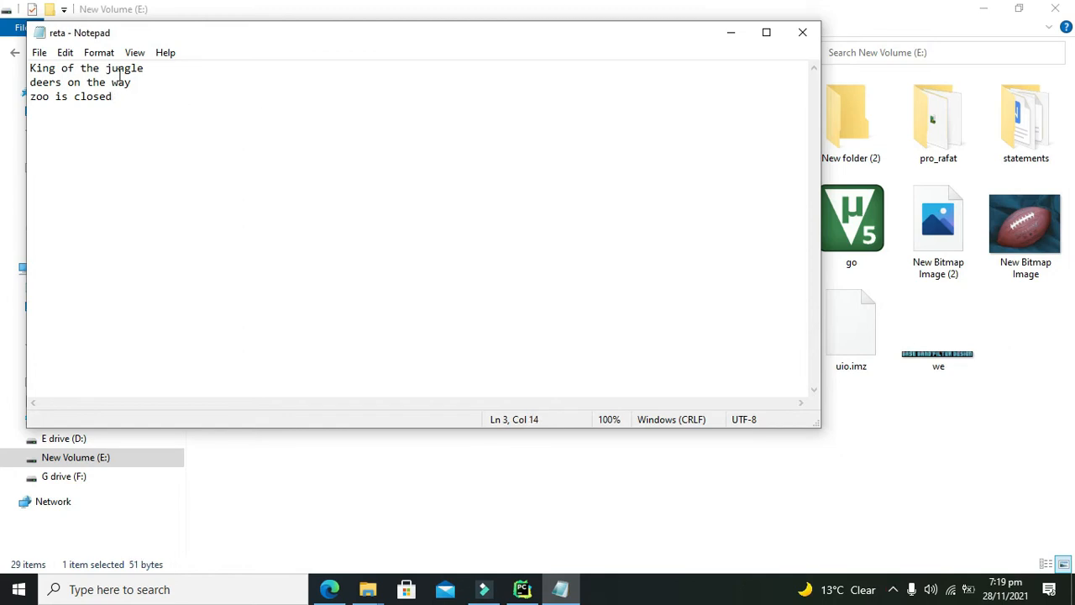
double_click(71, 96)
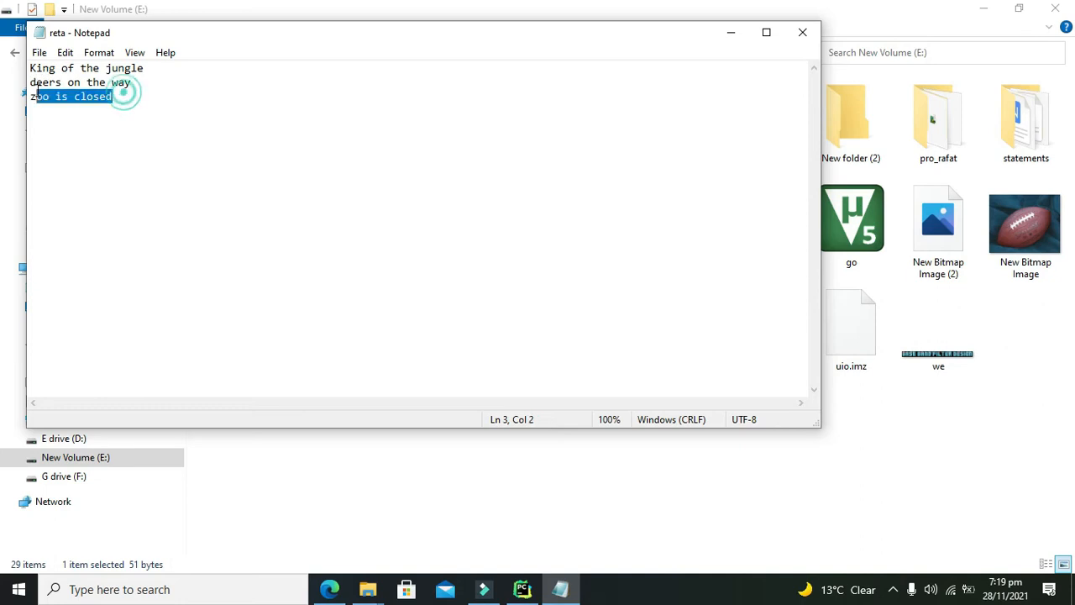
key("ctrl+a")
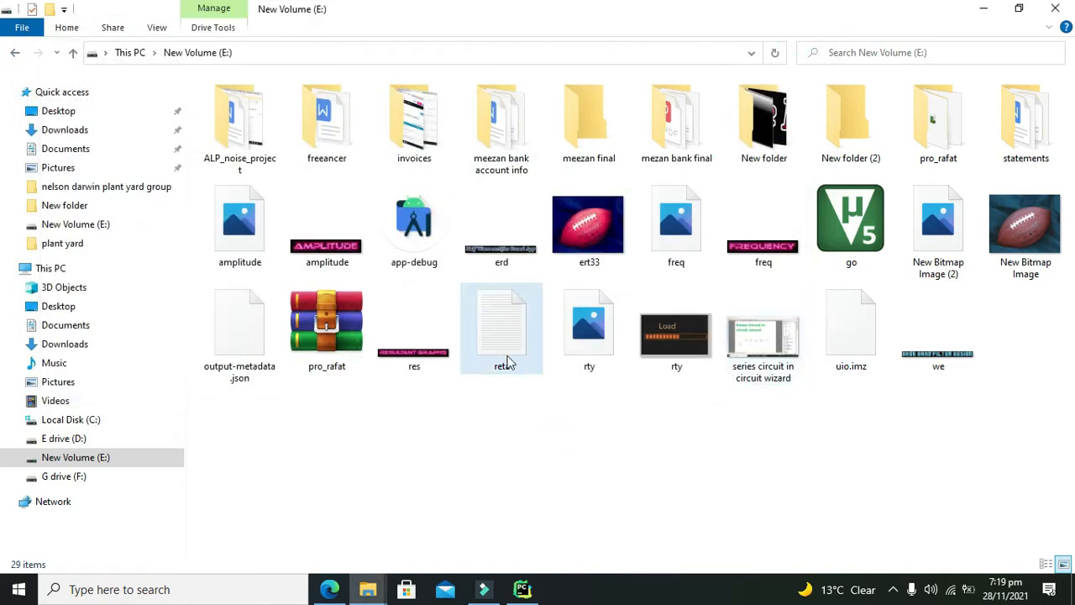
mouse_move(499, 347)
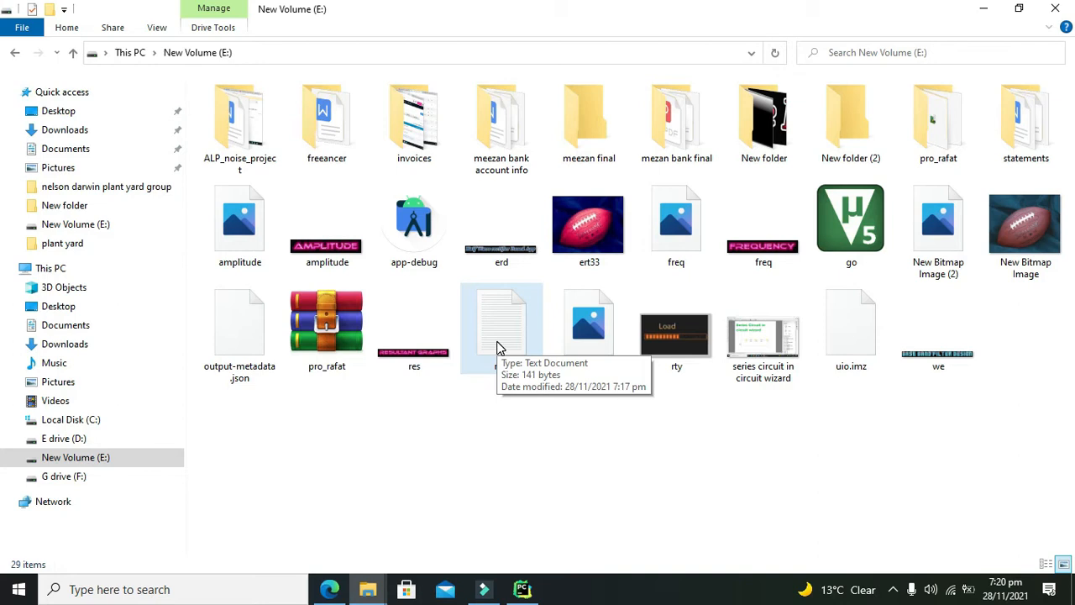
mouse_move(500, 347)
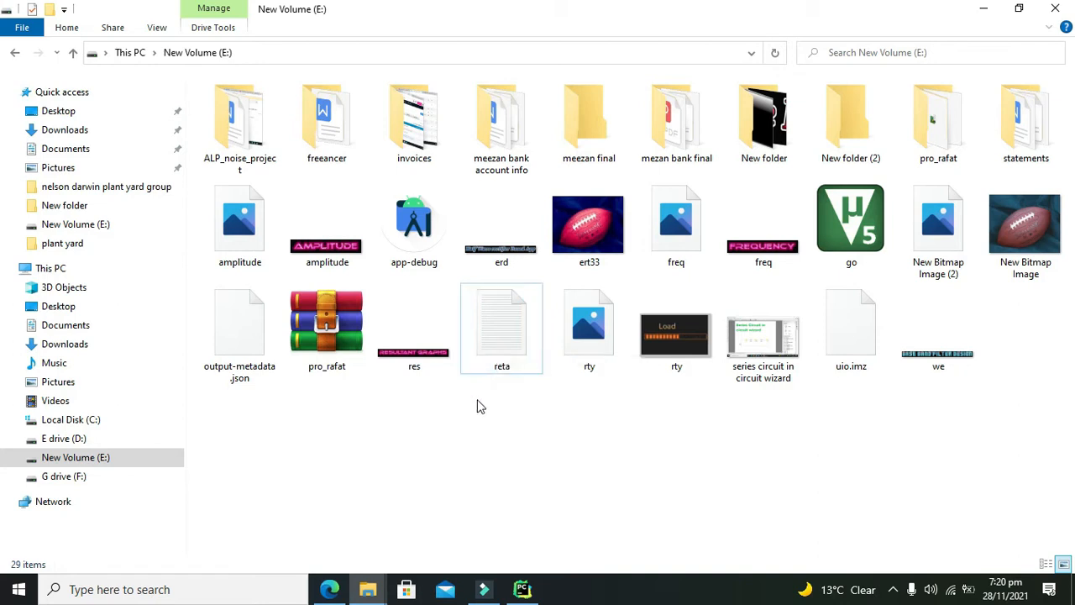
mouse_move(520, 409)
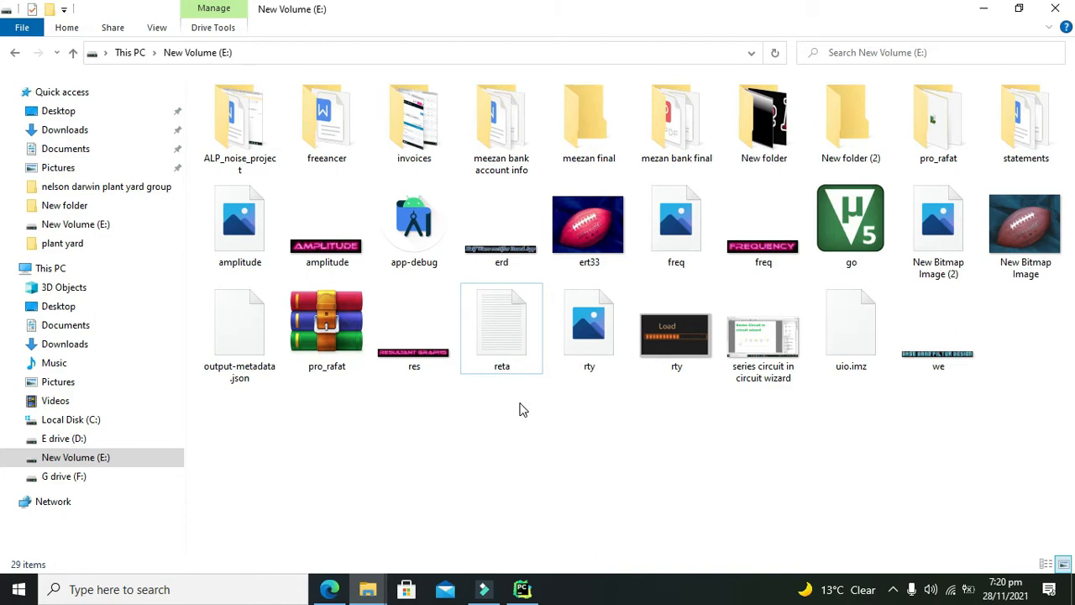
left_click(501, 328)
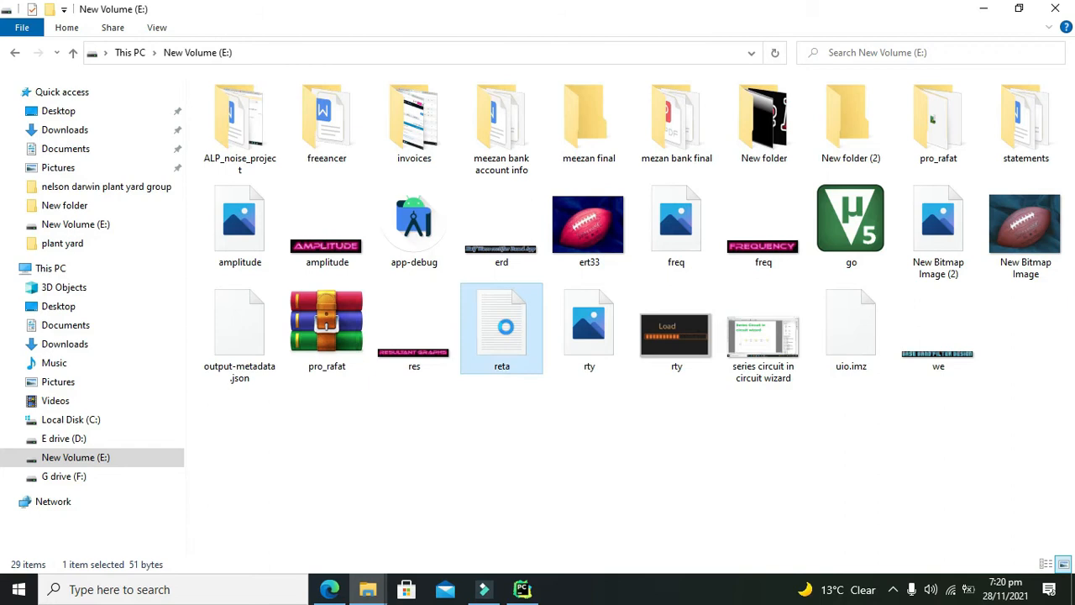
View reta's Properties confirming a .txt text document located in E:\, then dismiss the dialog.
right_click(501, 328)
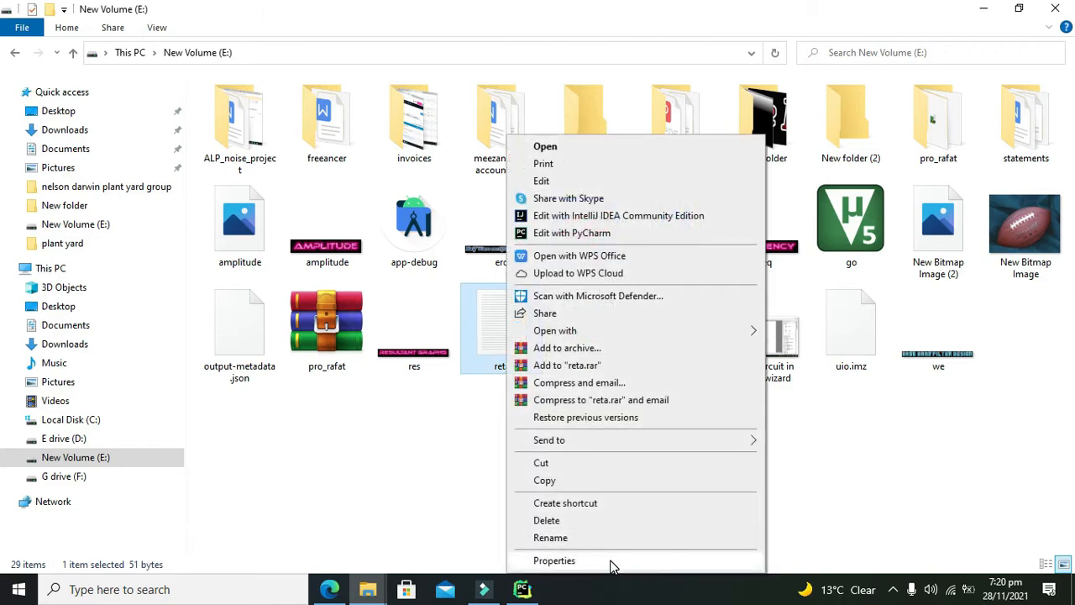
left_click(553, 561)
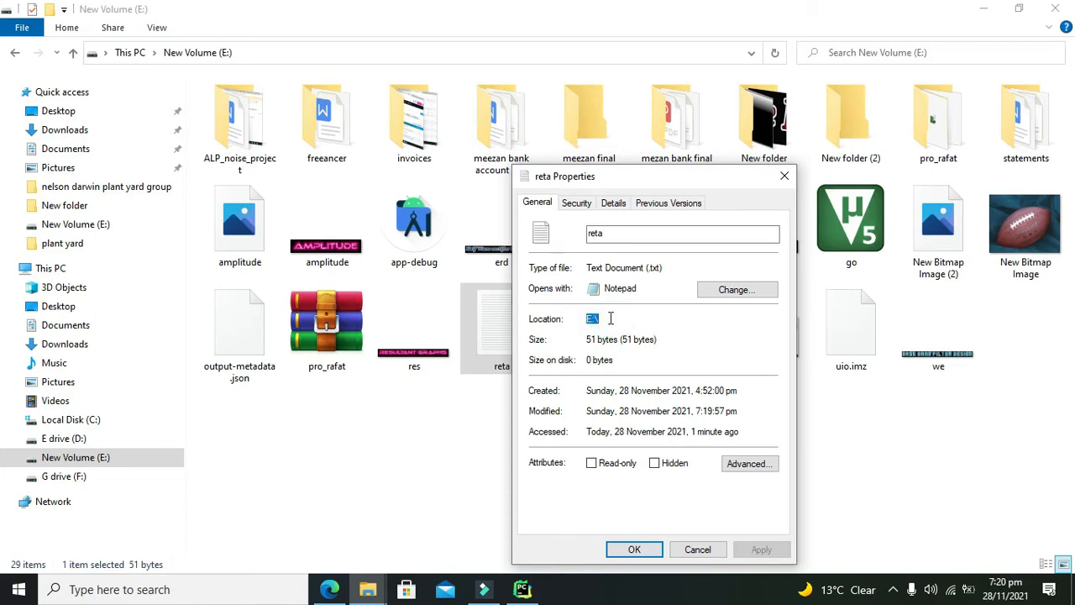
triple_click(683, 233)
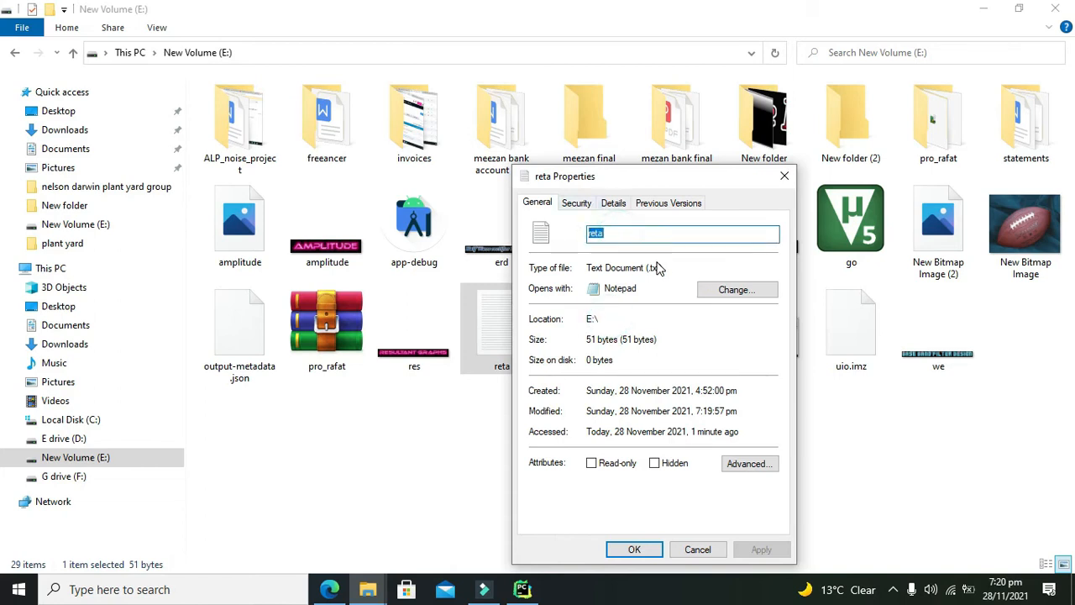
mouse_move(605, 319)
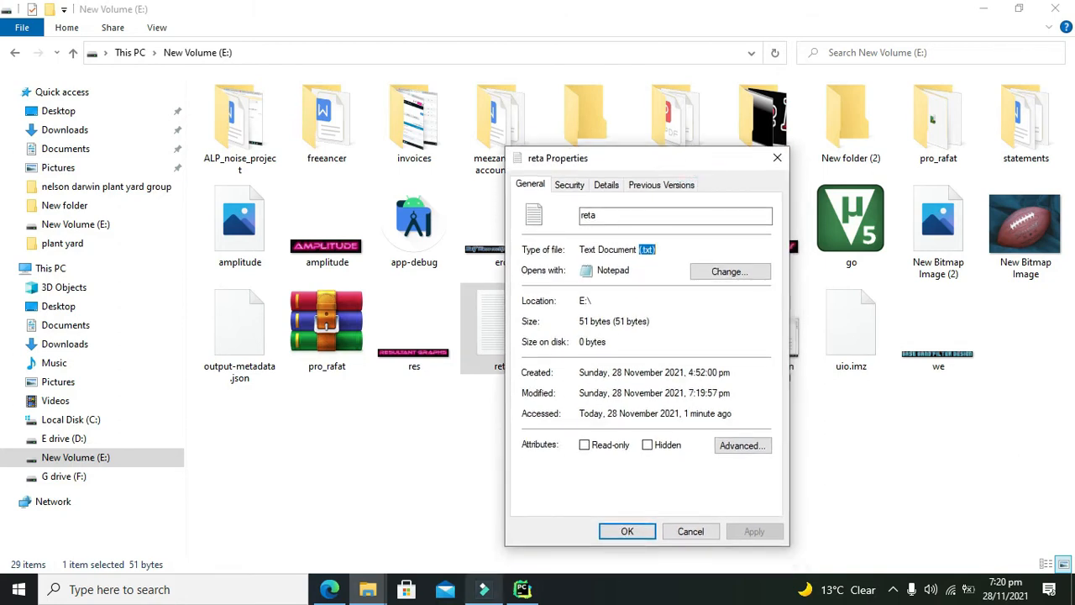
left_click(523, 589)
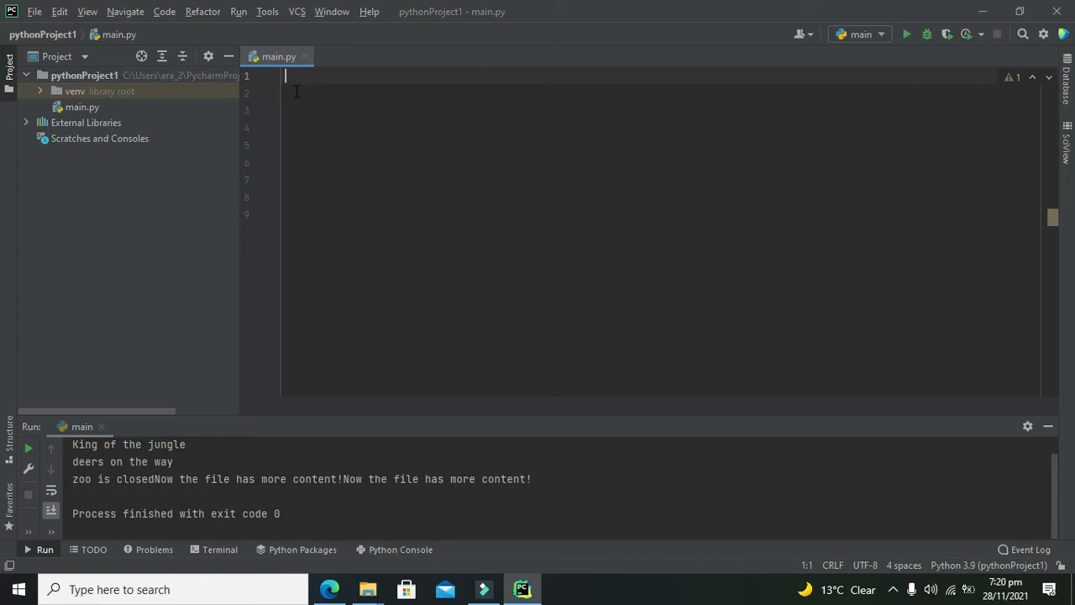
Write line 1 as f=open("E:\\reta.txt") to open the reta file.
type("f=o")
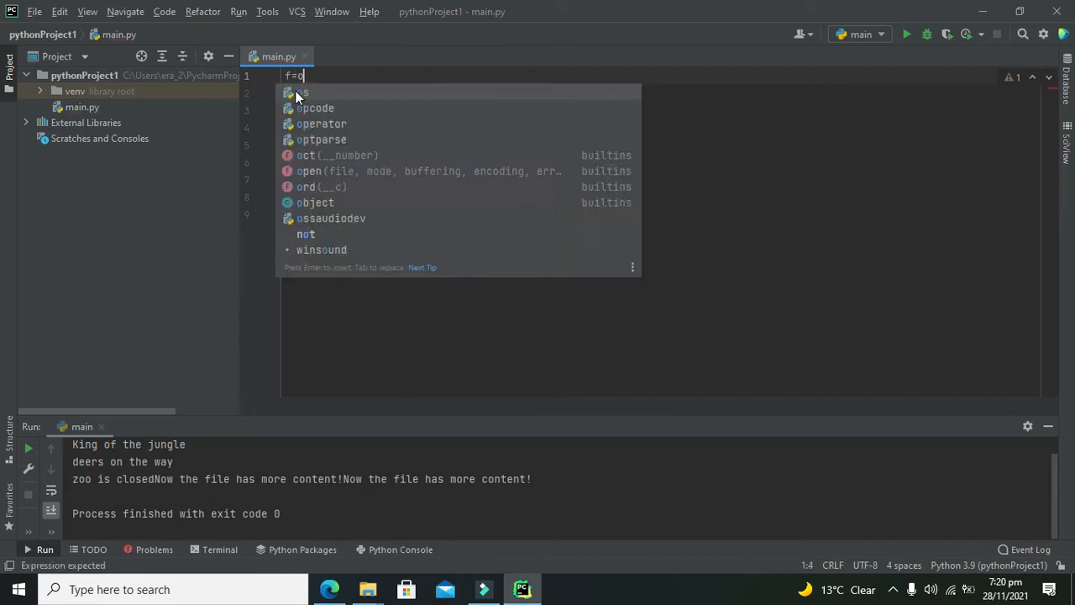
left_click(308, 171)
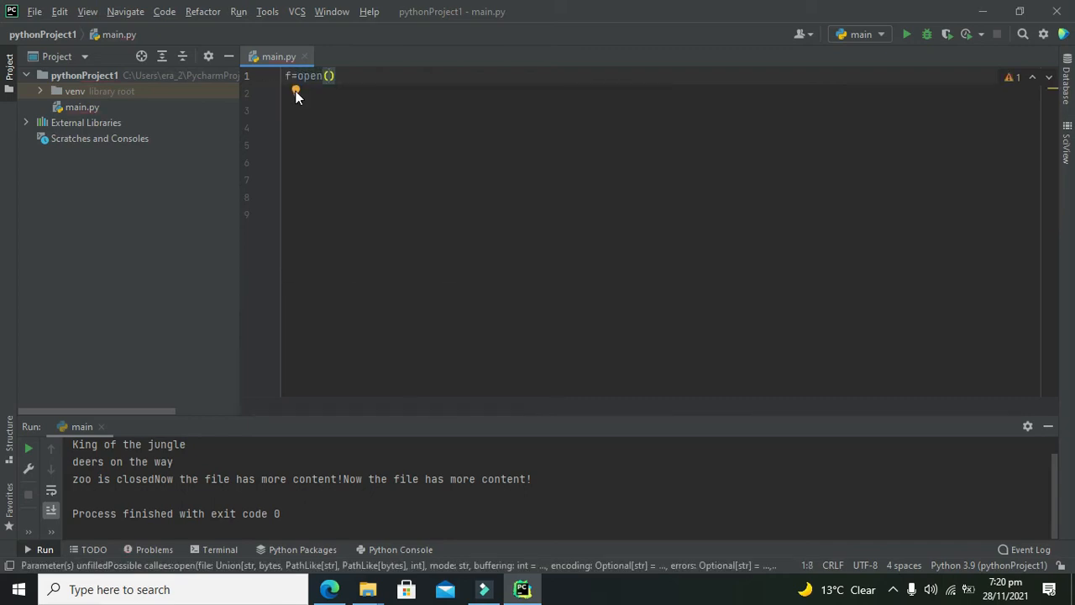
type("''")
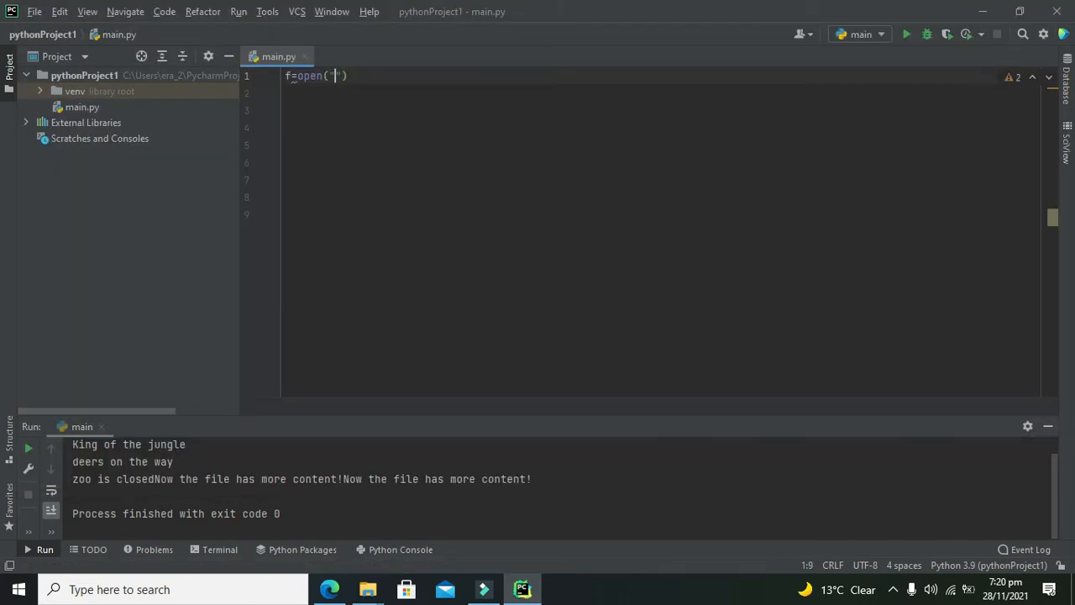
type("\"")
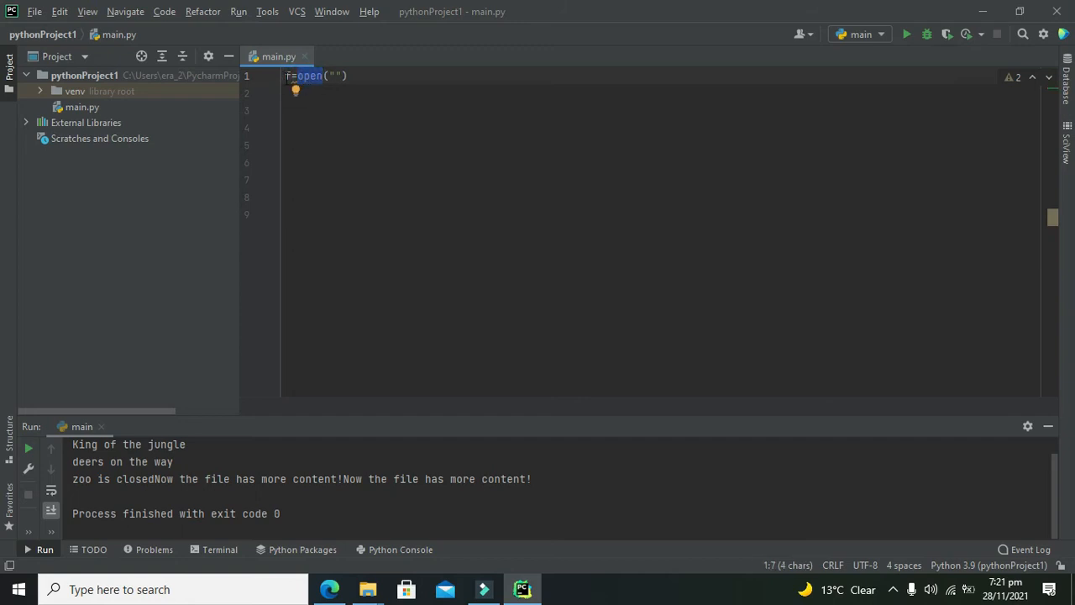
left_click(324, 76)
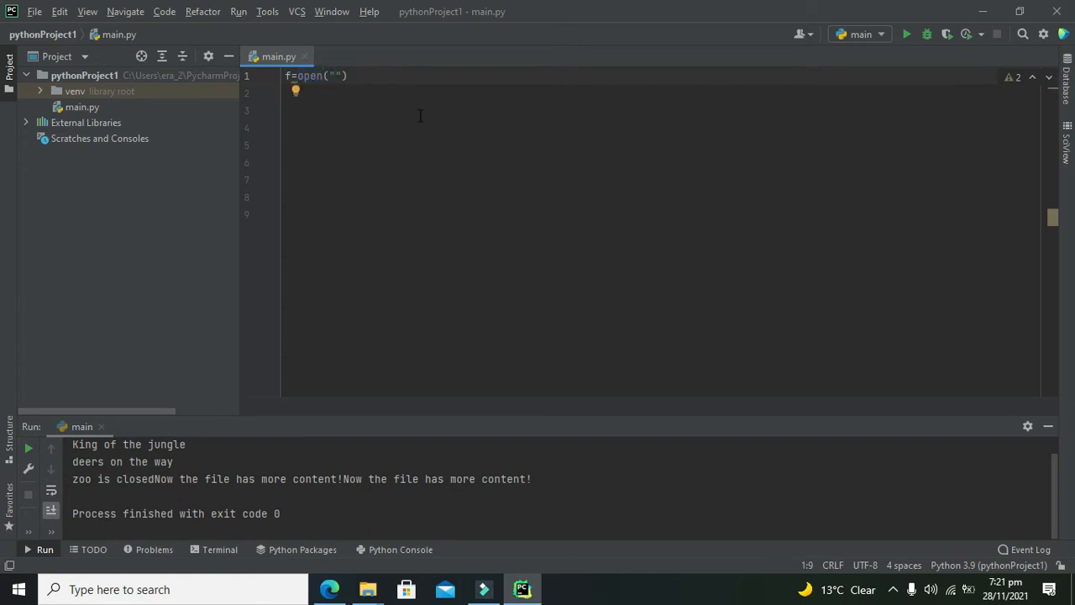
type("E:")
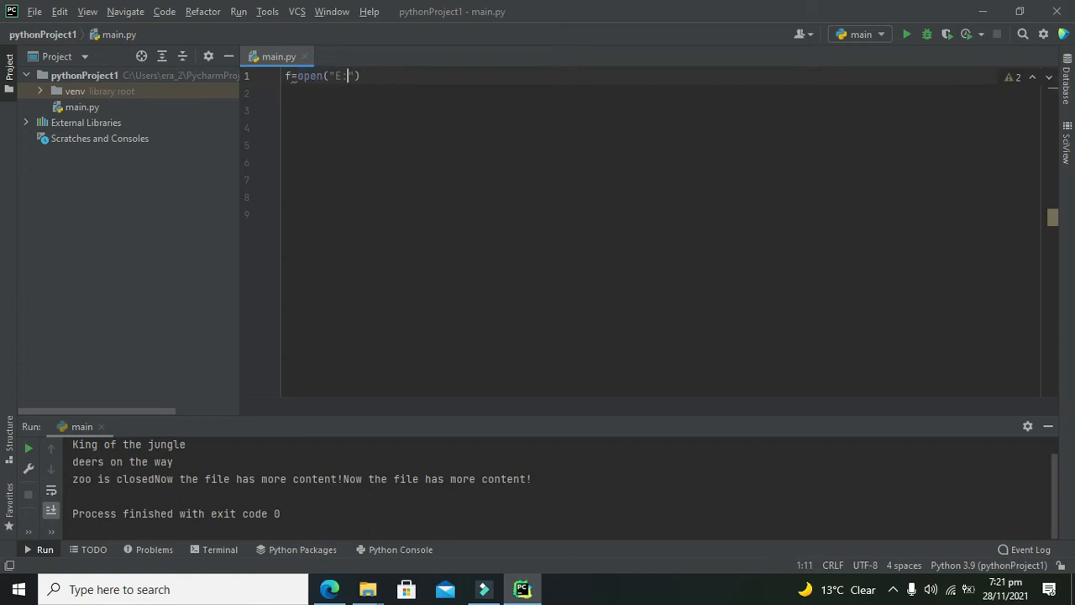
type("\\")
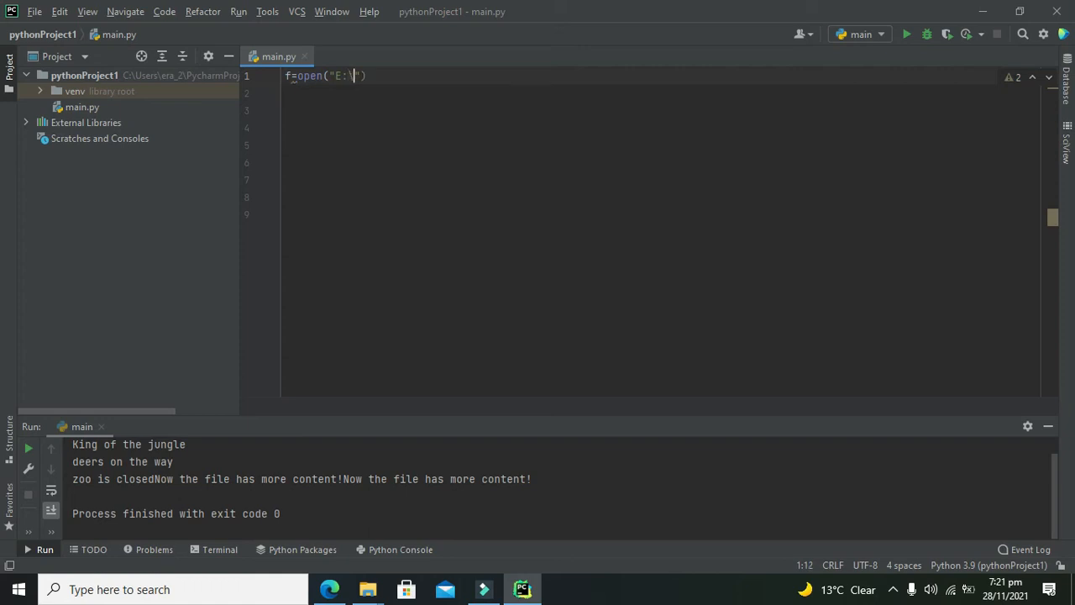
type("\\")
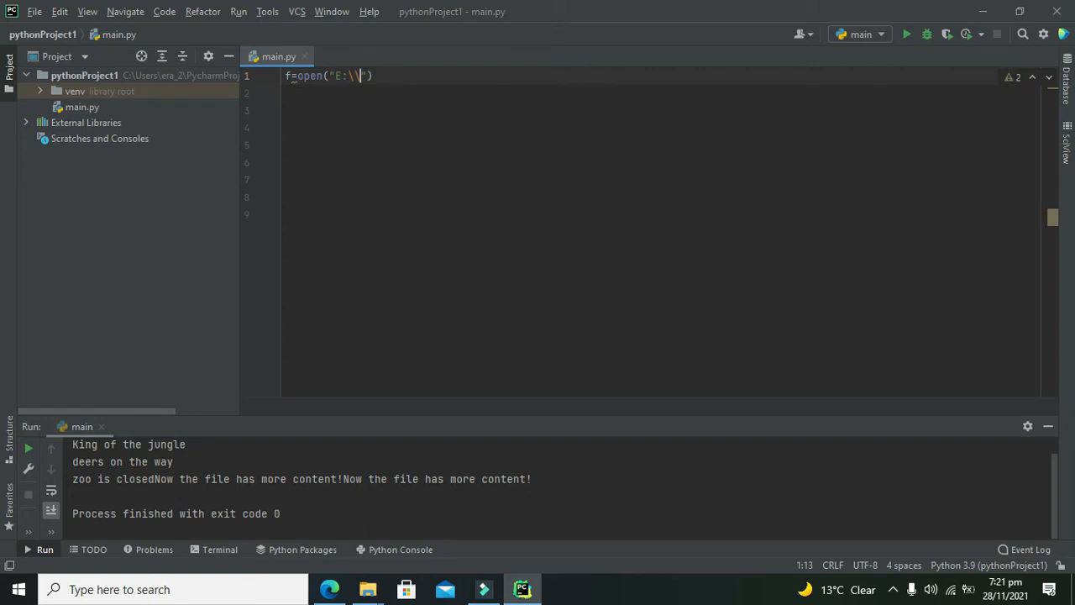
type("r")
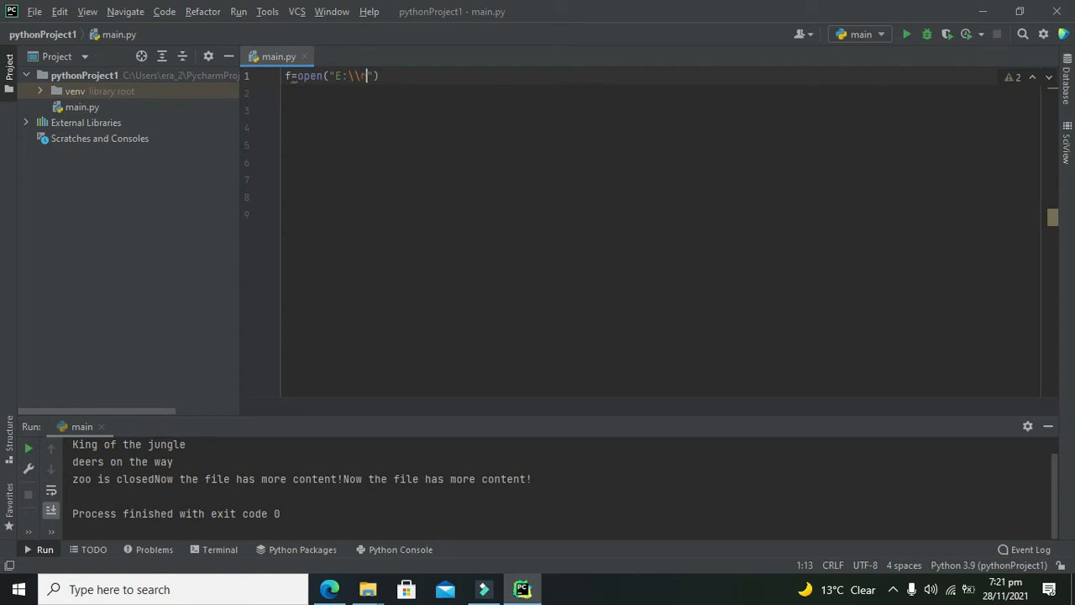
type("eta")
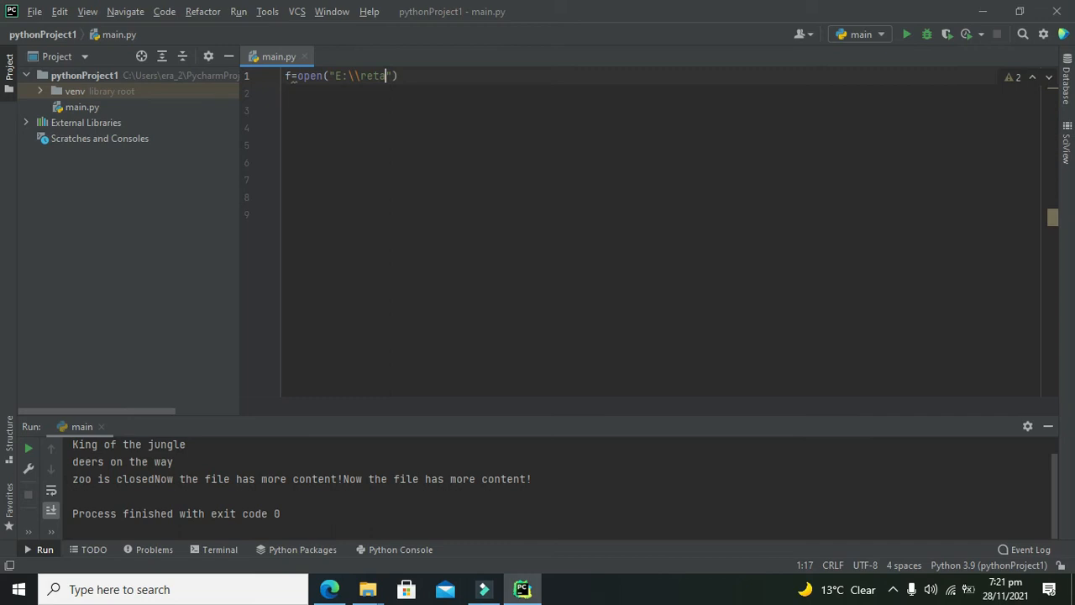
type(".txt")
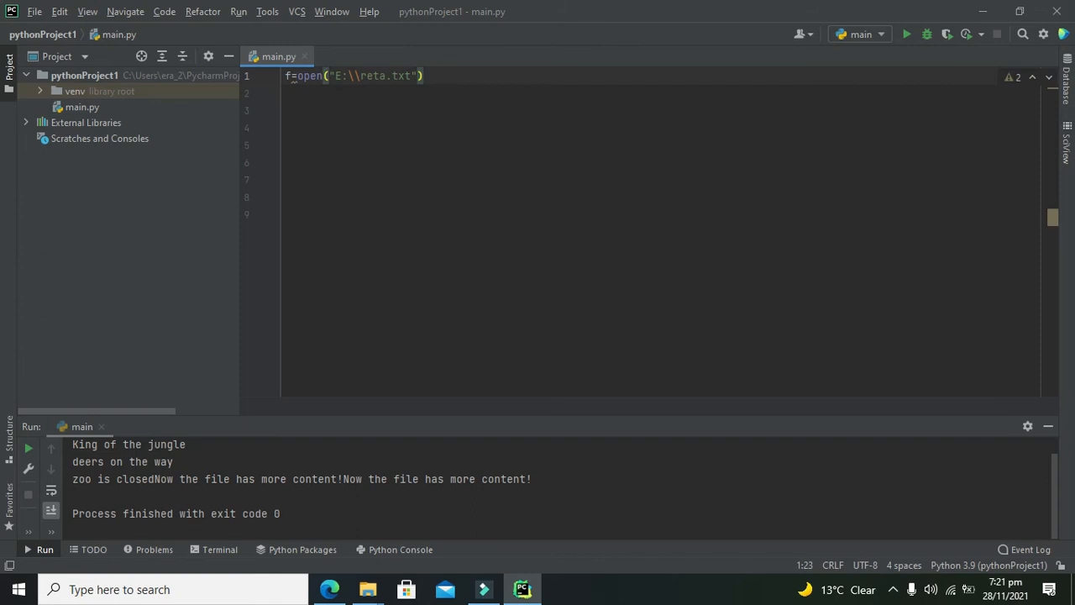
mouse_move(907, 33)
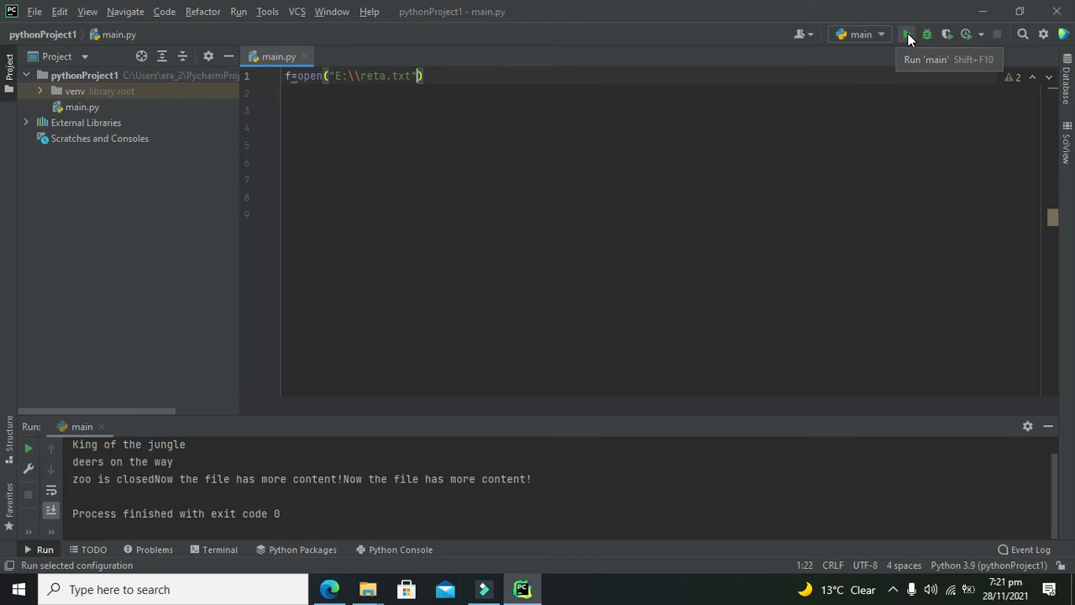
Run main.py cleanly, then add the "a" append-mode argument to the open call.
left_click(907, 34)
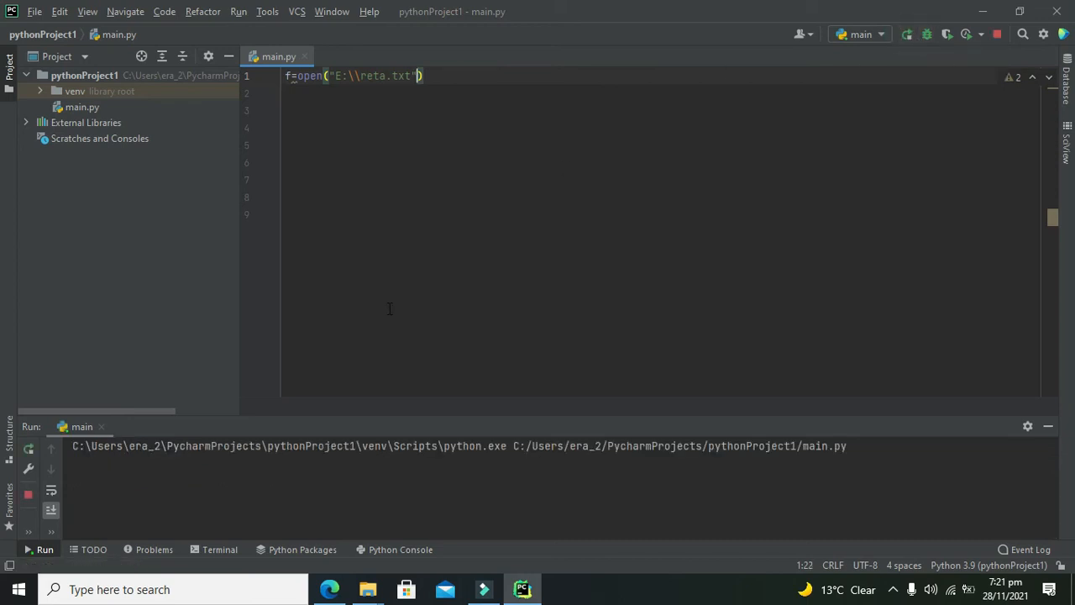
left_click(906, 35)
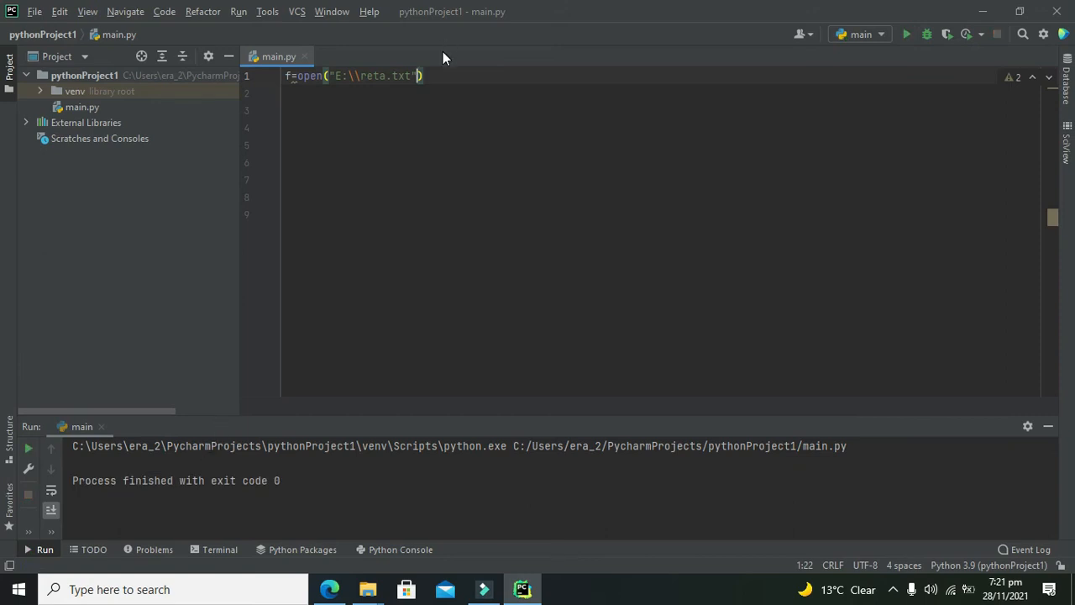
type("m")
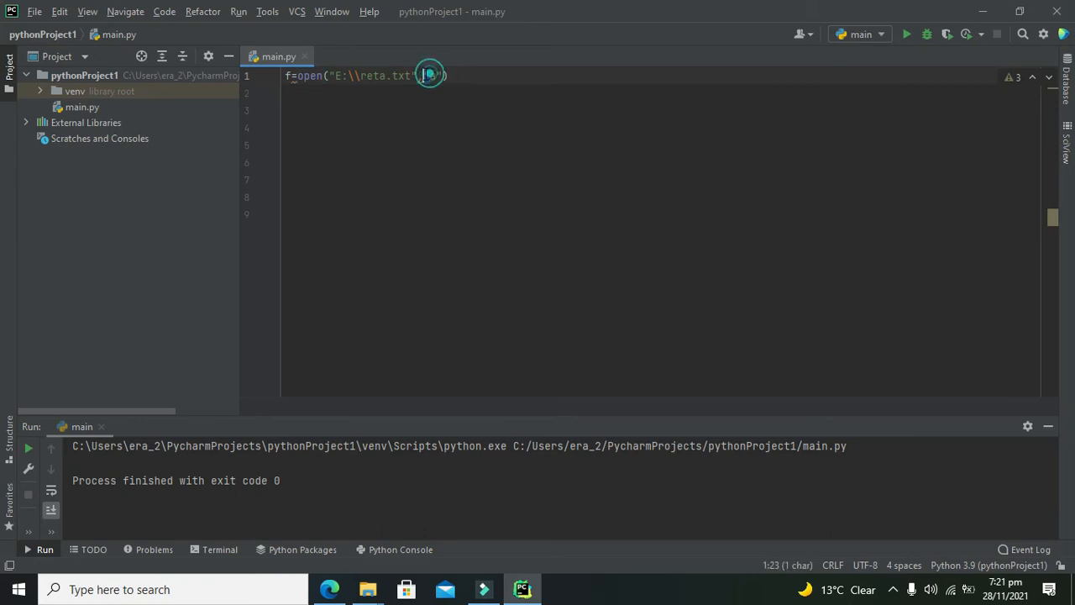
type(",\"a")
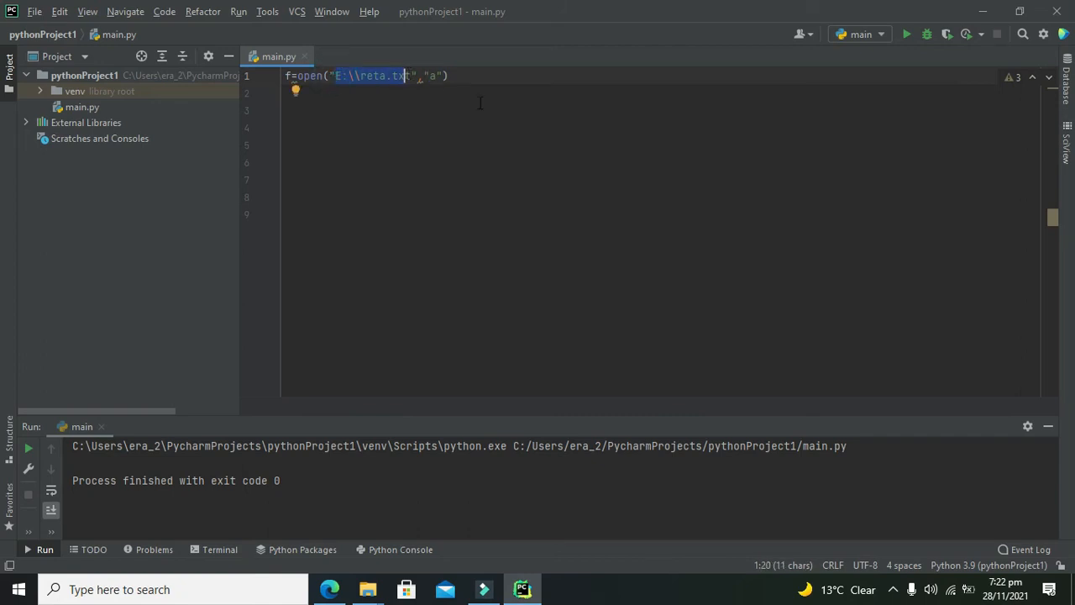
Add line 2: f.write("more things are there...").
key("Return")
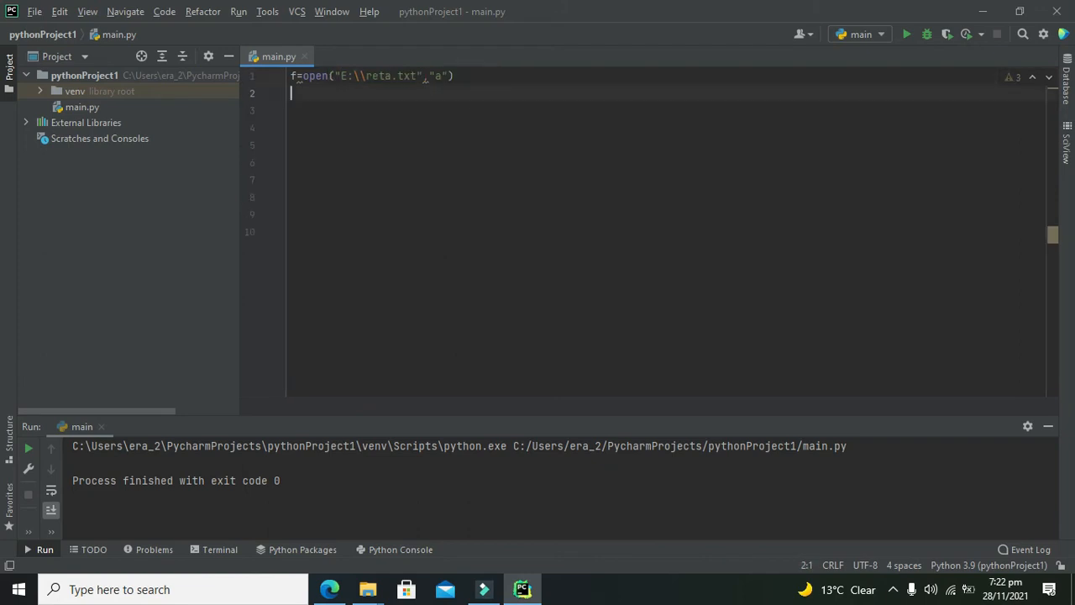
type("f")
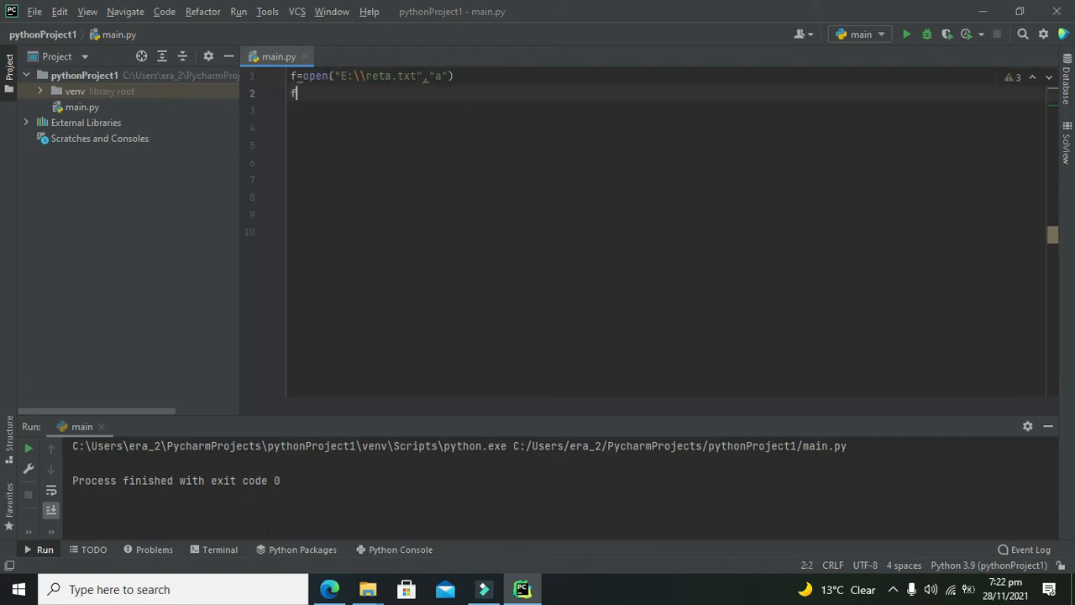
type(".write(")
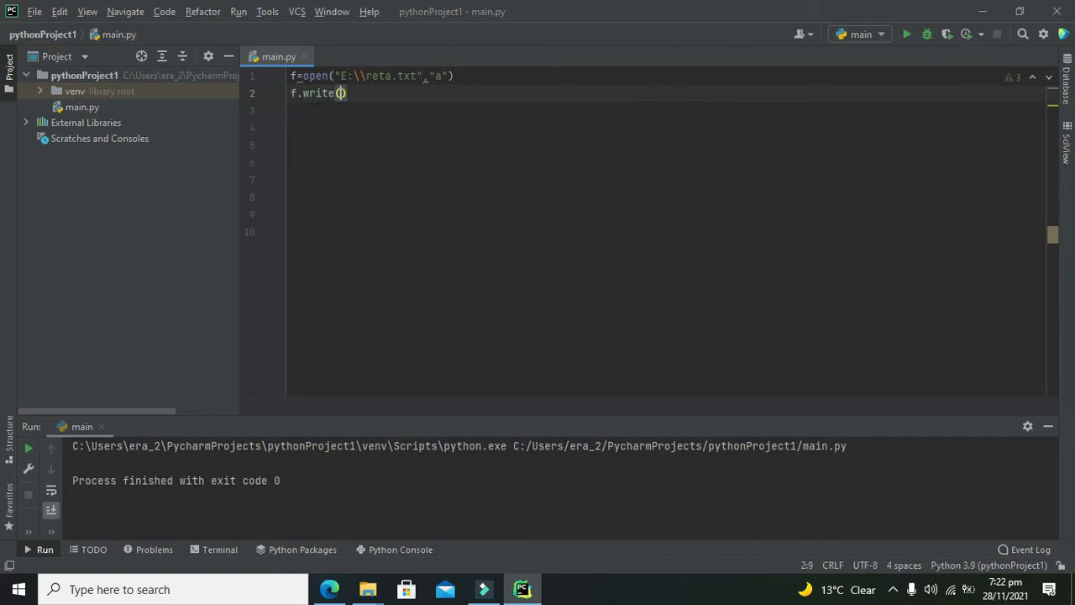
type("\"more thi")
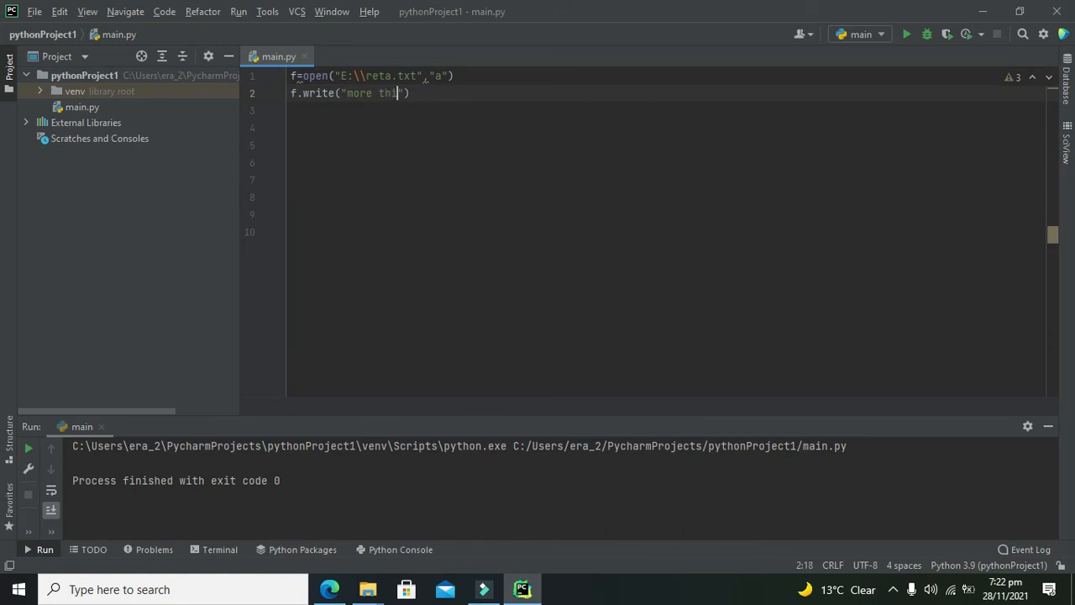
type("ngs e")
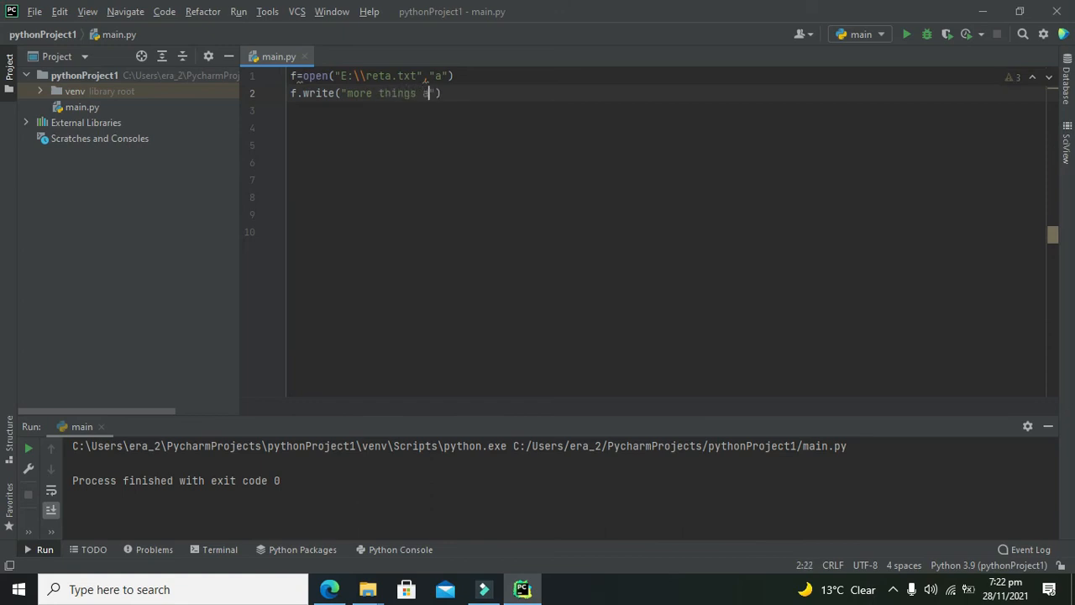
type("are there...")
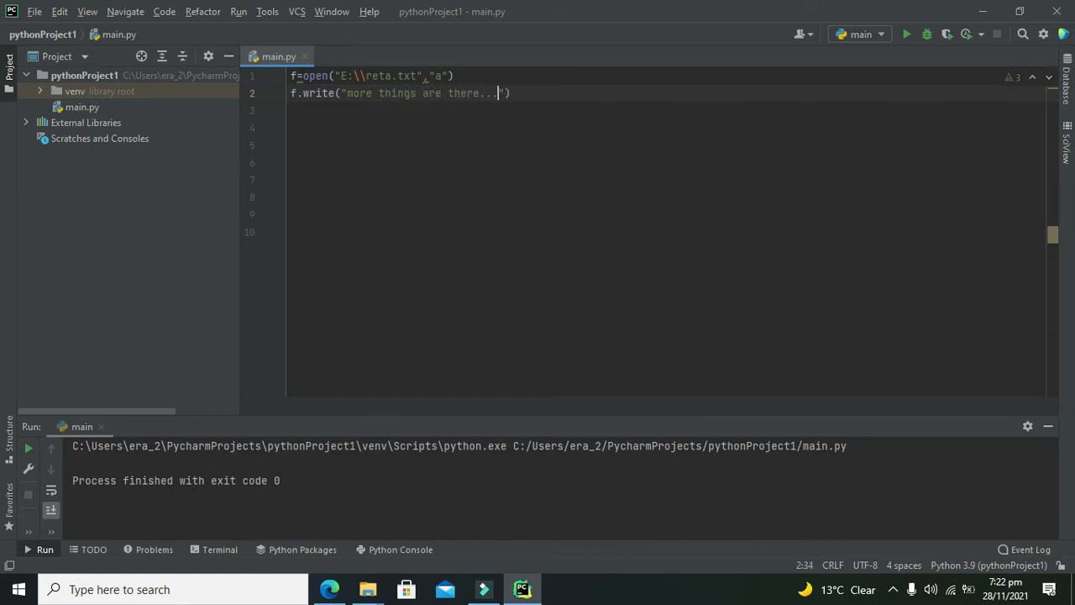
type("\"")
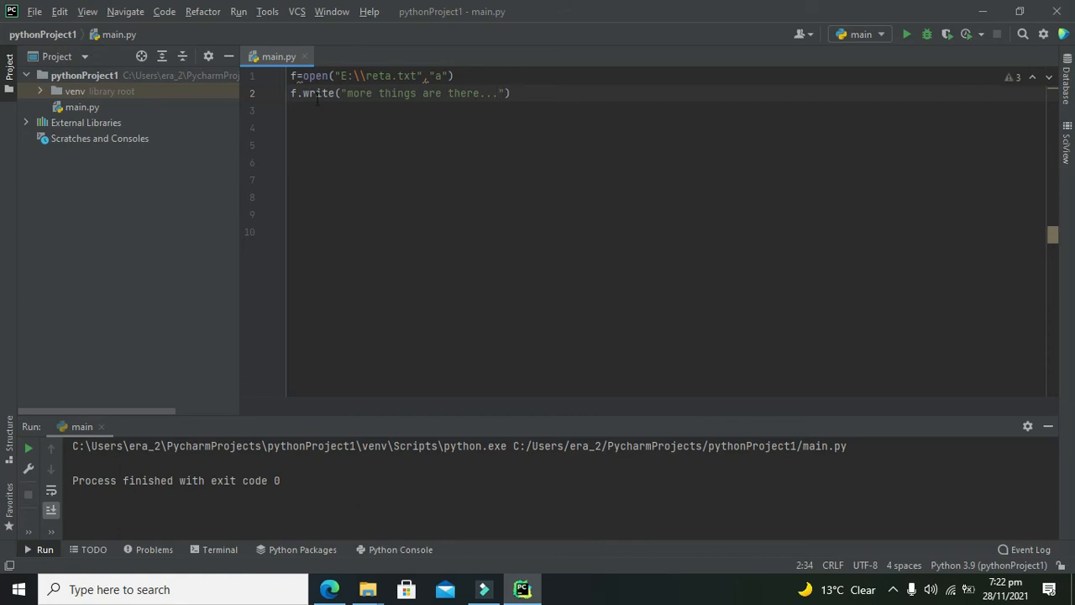
Highlight the write method and its appended text on line 2 while explaining.
double_click(316, 93)
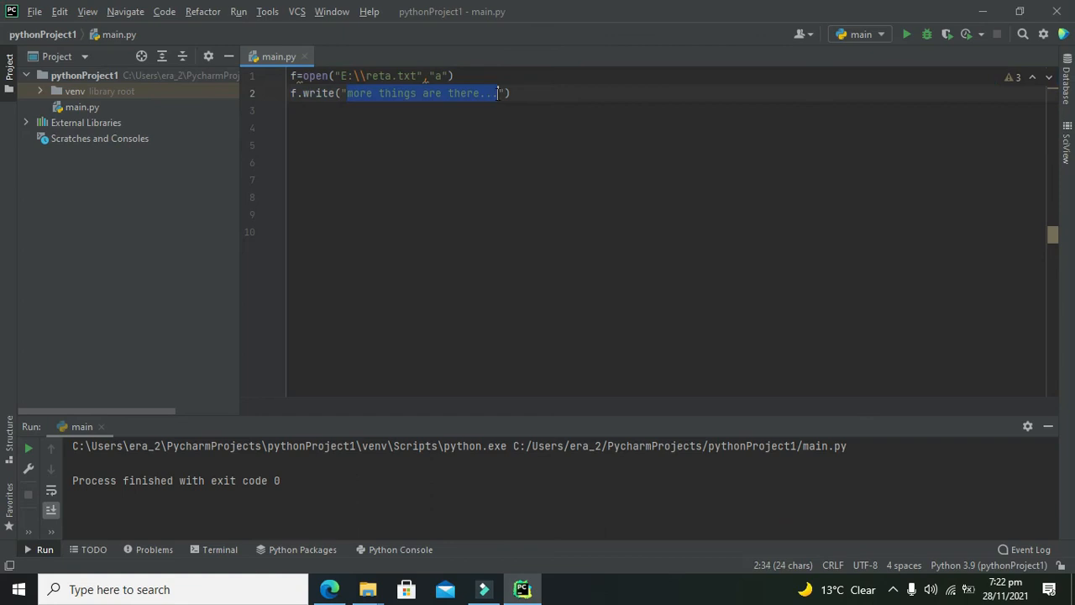
mouse_move(475, 94)
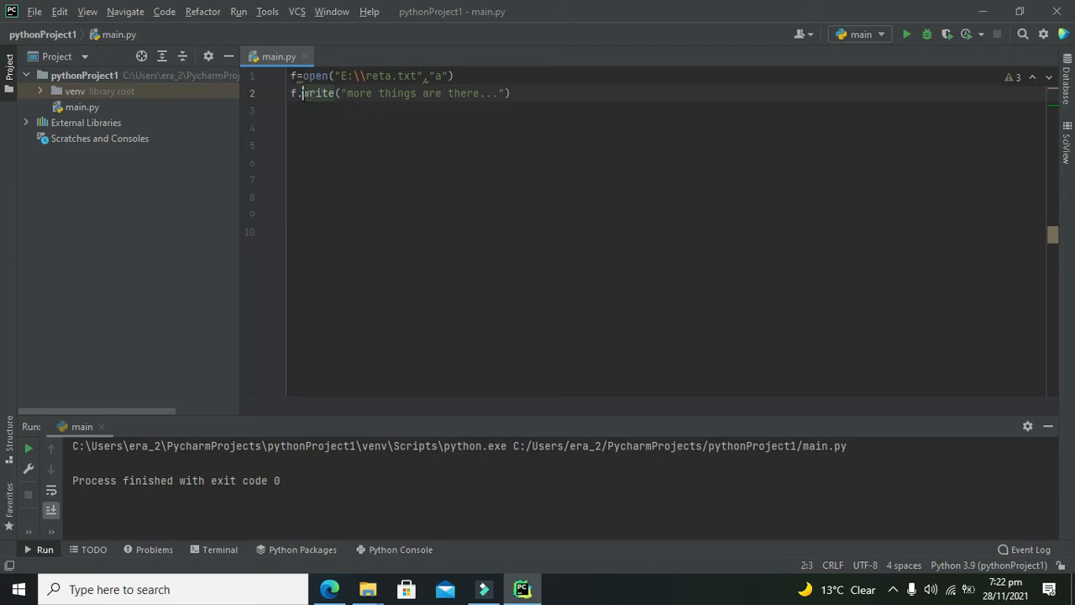
left_click(294, 93)
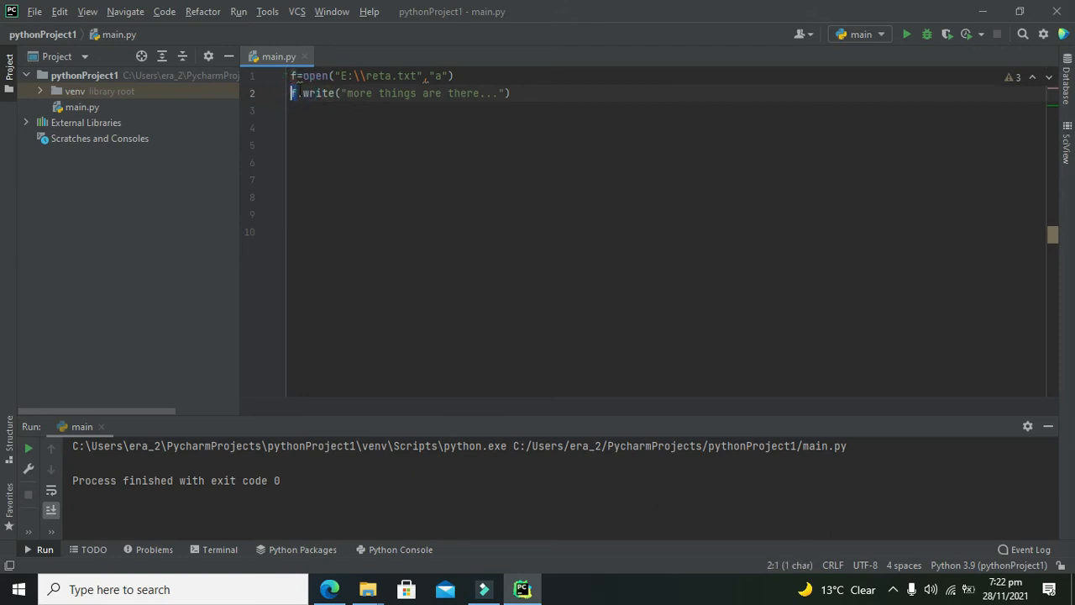
double_click(317, 93)
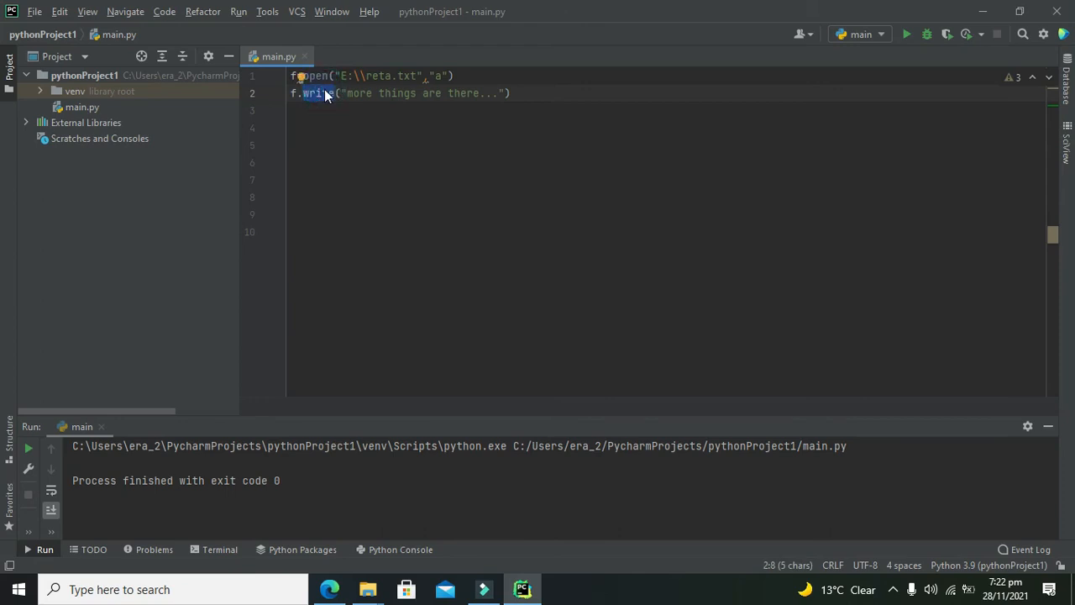
left_click(296, 110)
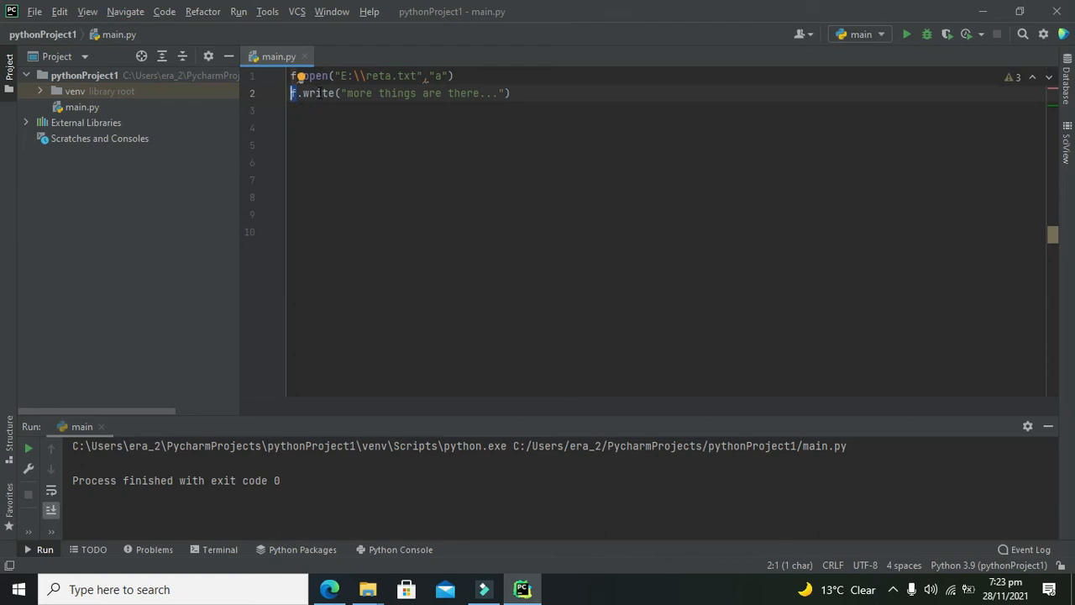
double_click(318, 93)
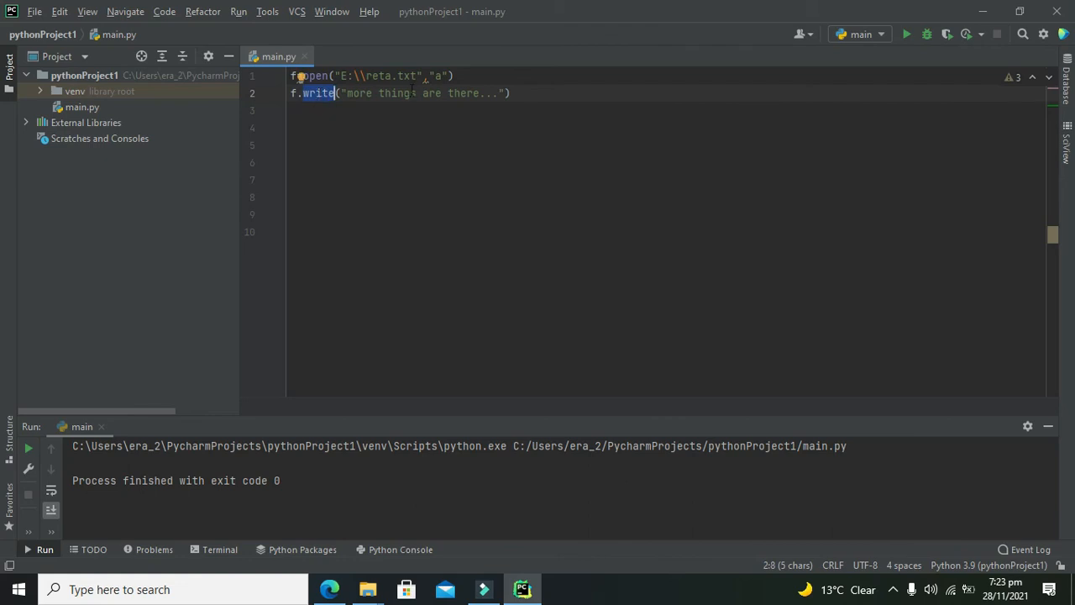
double_click(395, 93)
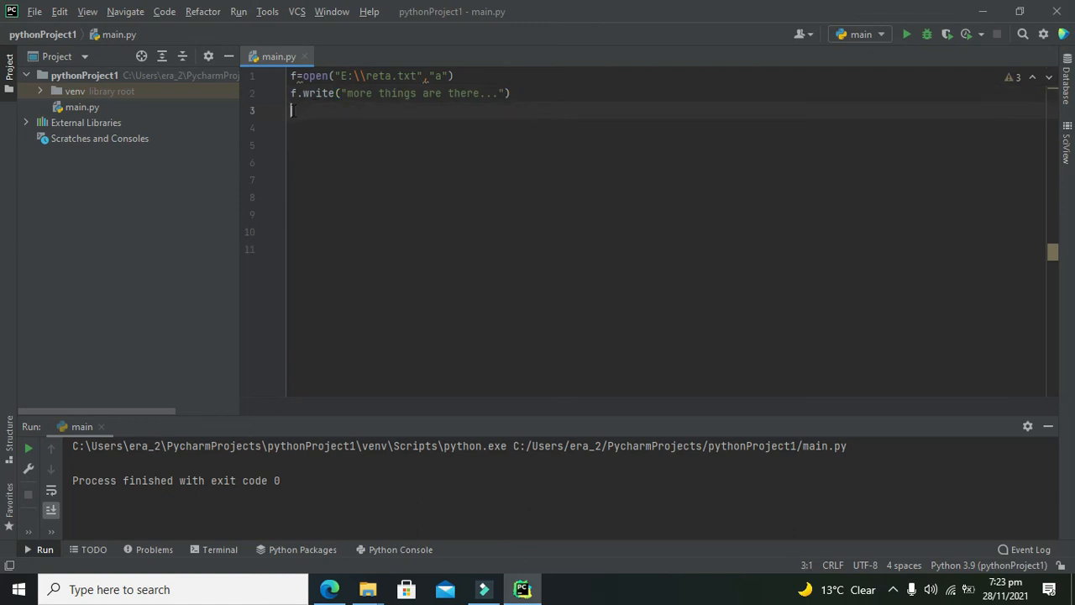
mouse_move(906, 34)
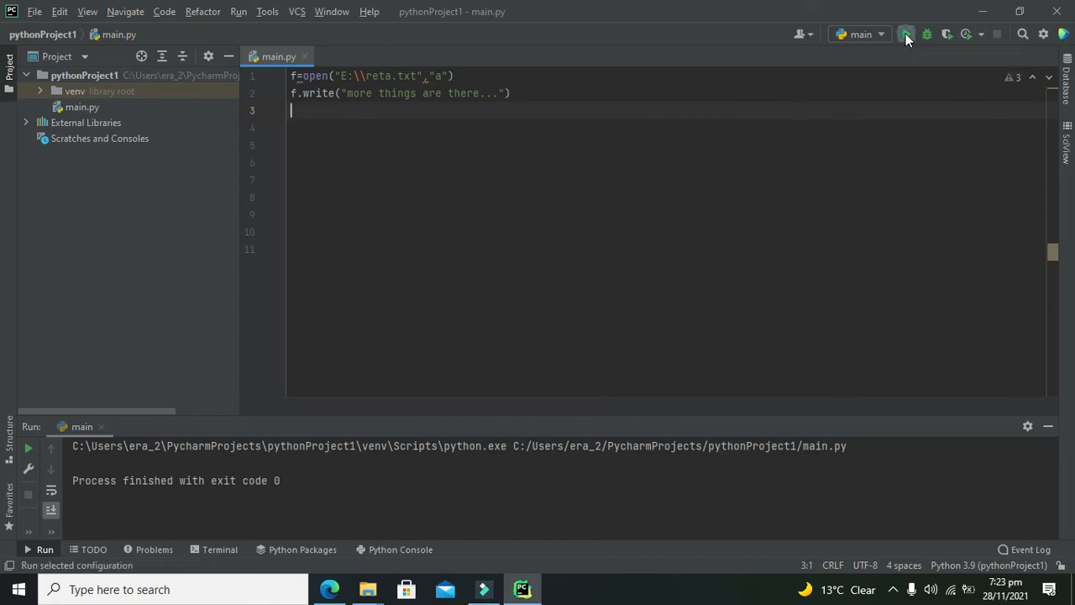
Run main.py to append the text, finishing with exit code 0, and begin line 3.
left_click(907, 35)
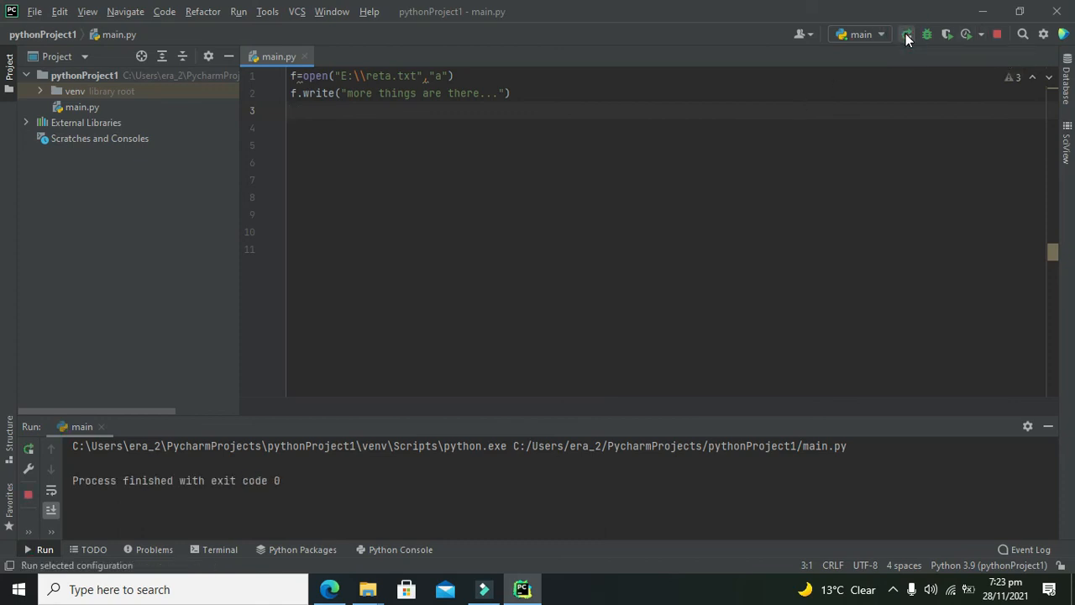
left_click(906, 34)
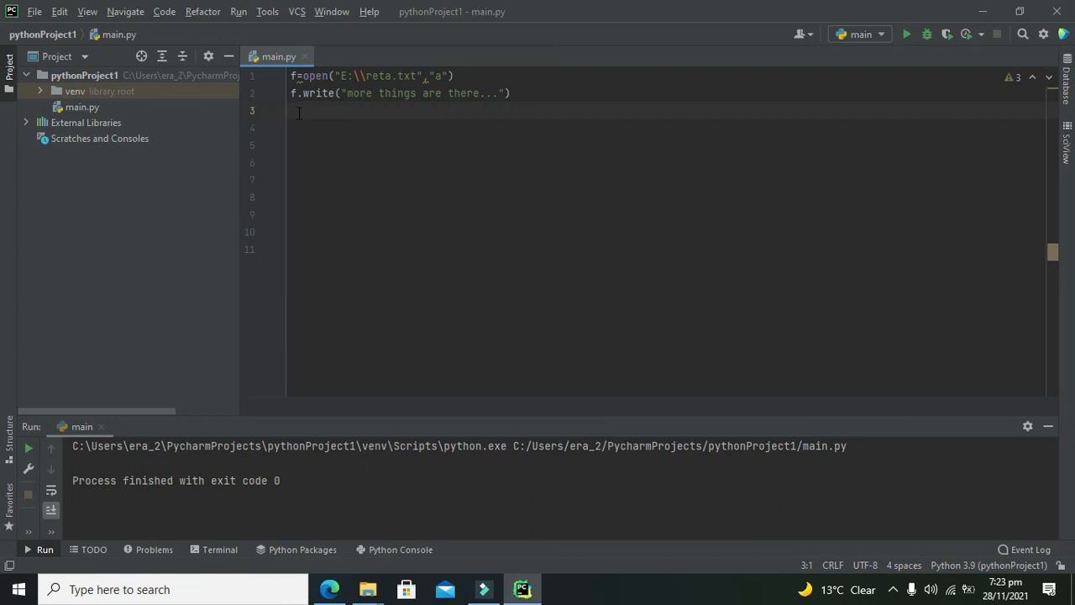
type("prin")
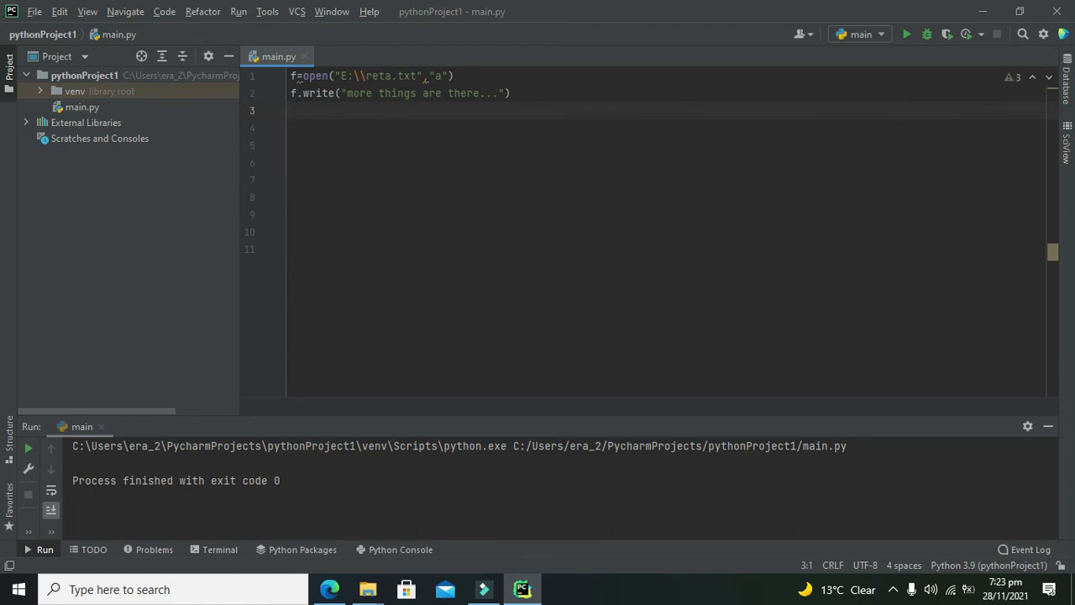
Add line 3: t=open("E:\\reta.txt","r") reusing the path from line 1.
type("t=")
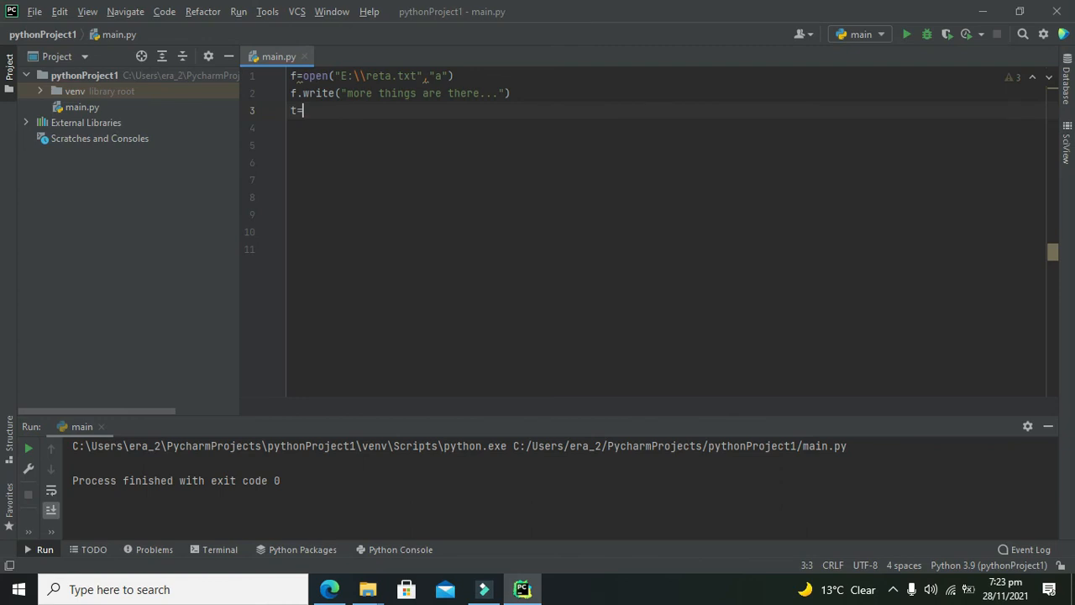
type("open()")
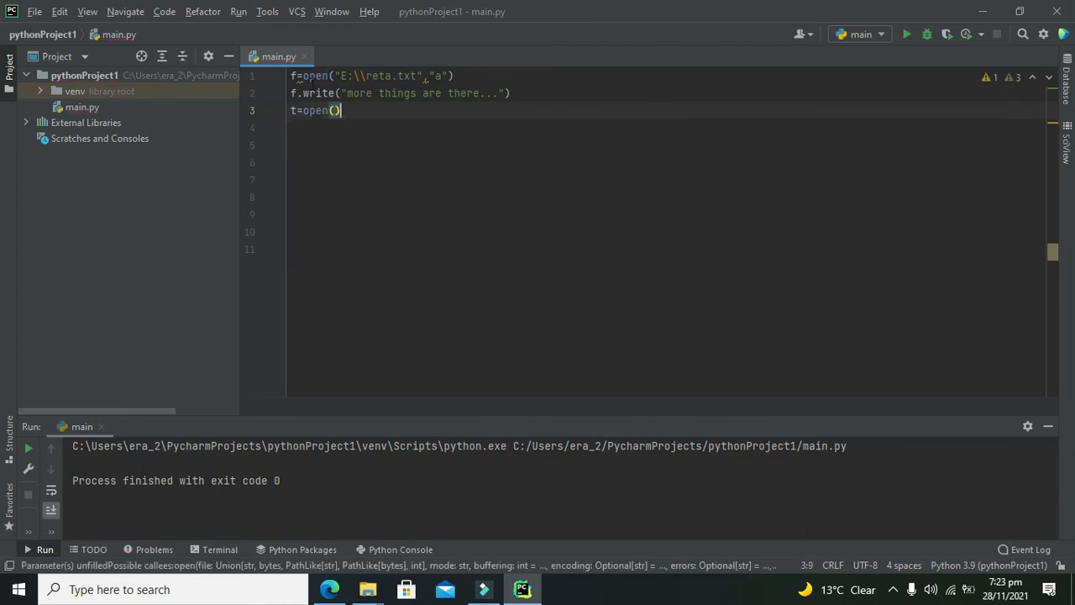
double_click(392, 75)
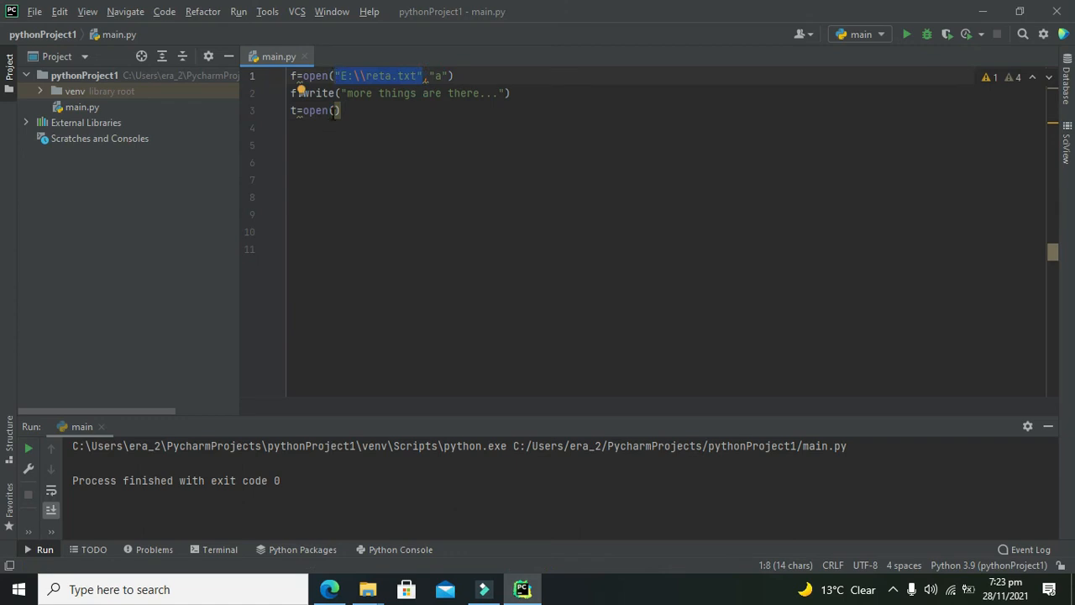
type("\"E:\\\\reta.txt\",\"r")
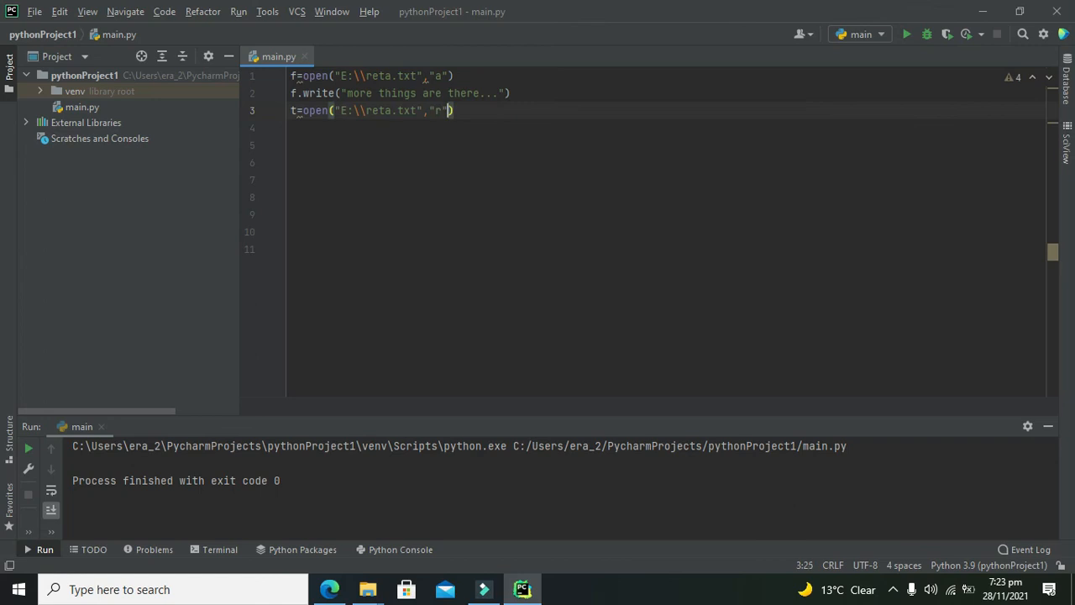
key("Return")
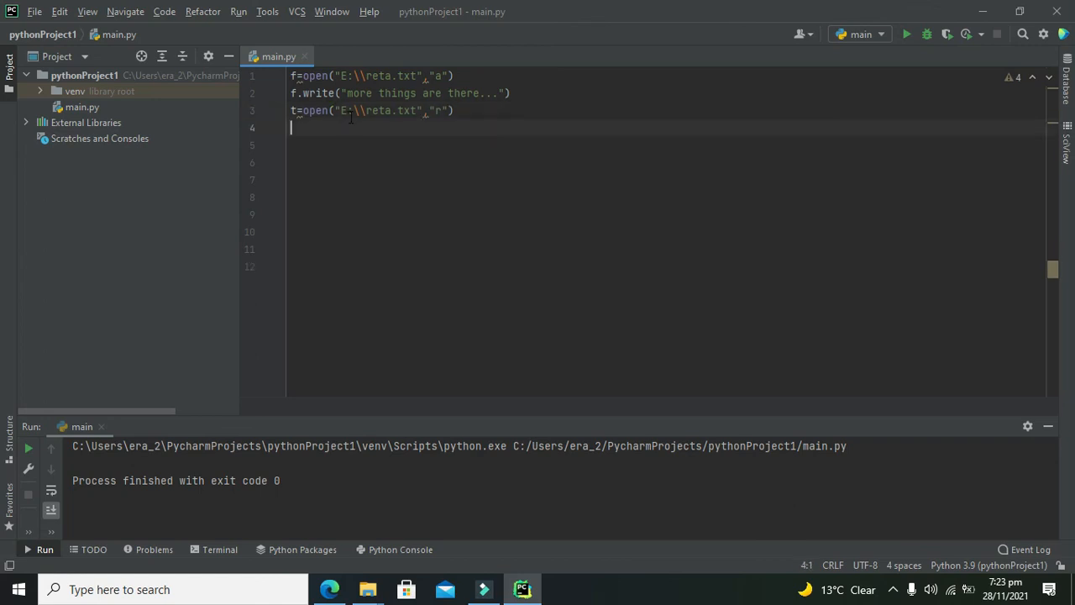
left_click(292, 110)
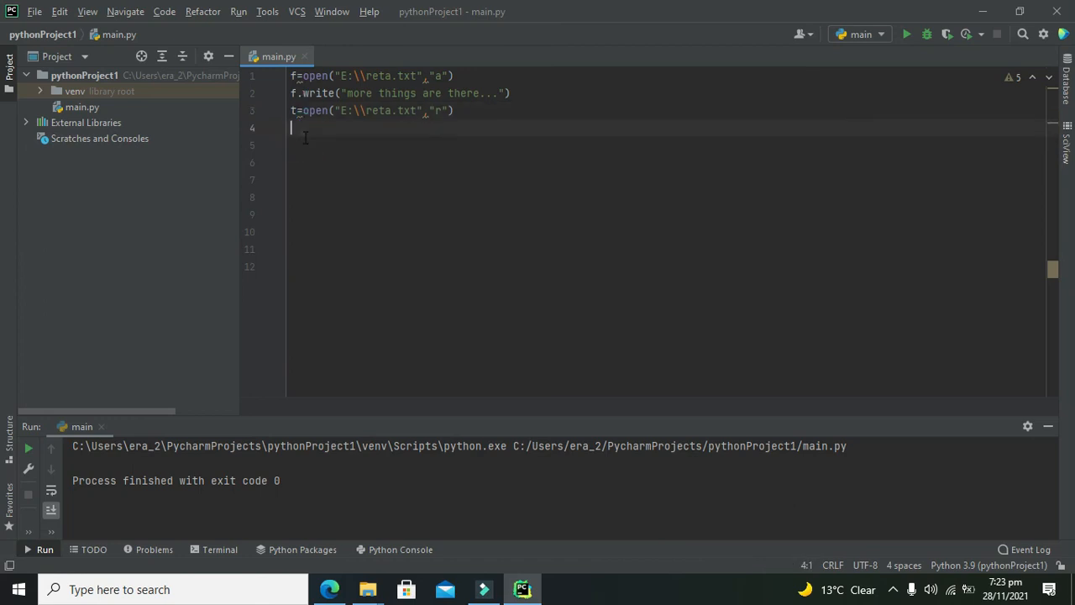
Add line 4: print(t.read()) via autocomplete.
type("print")
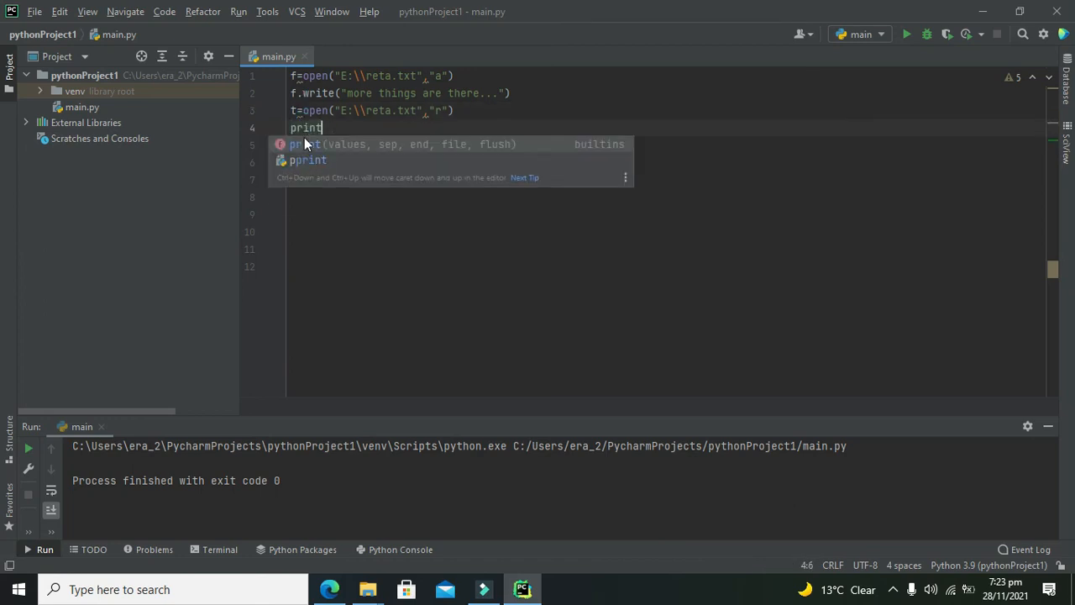
type("(t.read(")
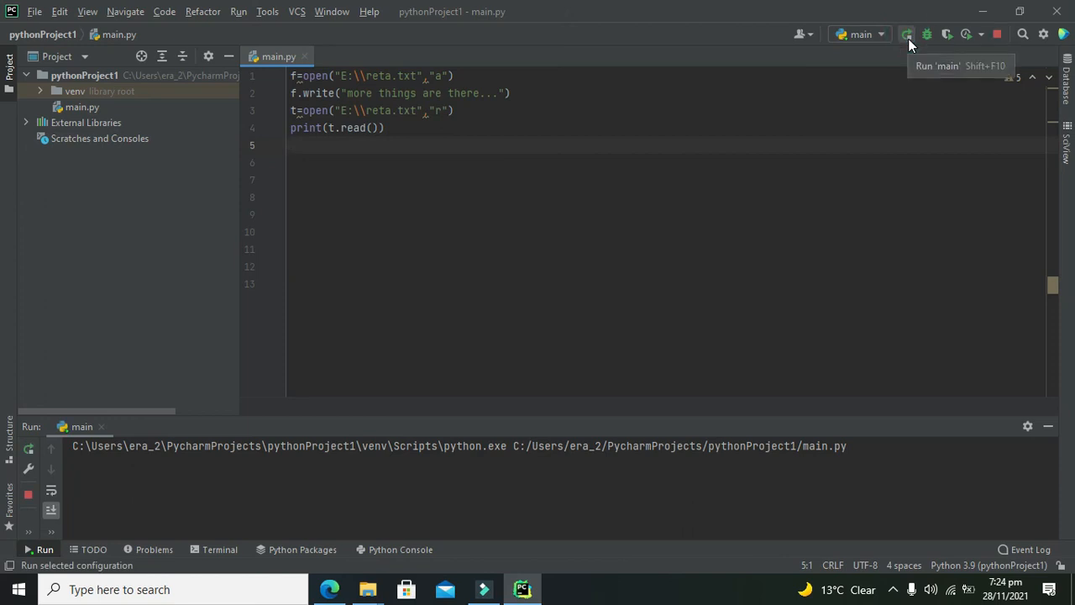
Run main.py and see the three lines printed with 'more things are there...' appended to the last.
left_click(906, 33)
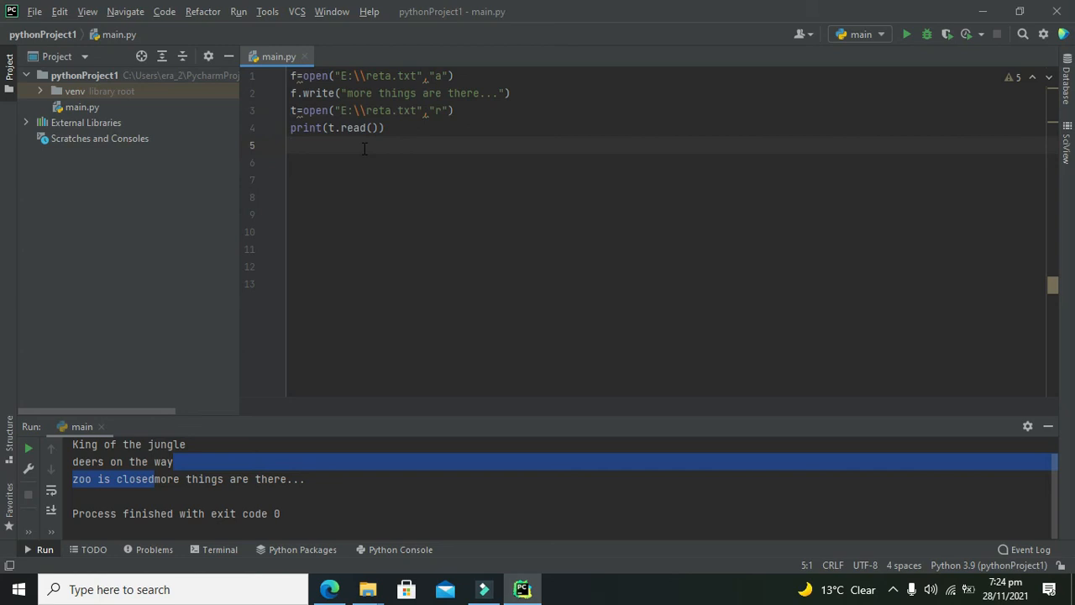
left_click(363, 147)
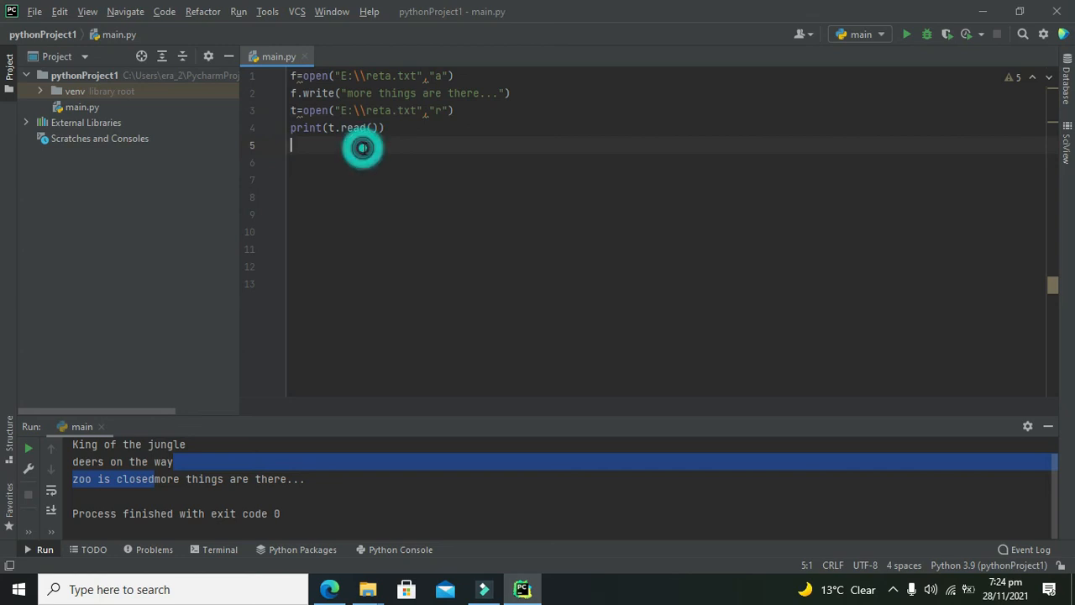